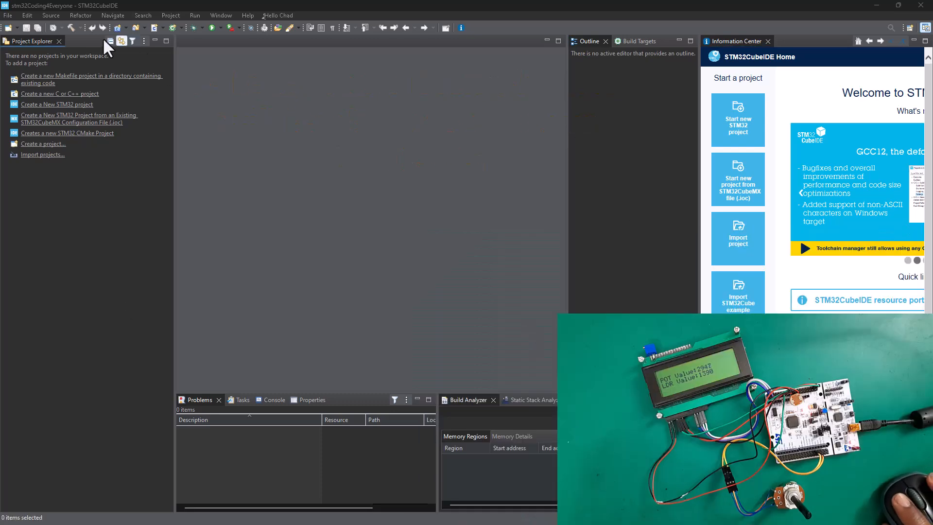
# Start a new STM32 project from the Project Explorer to reach target selection.
pyautogui.click(6, 15)
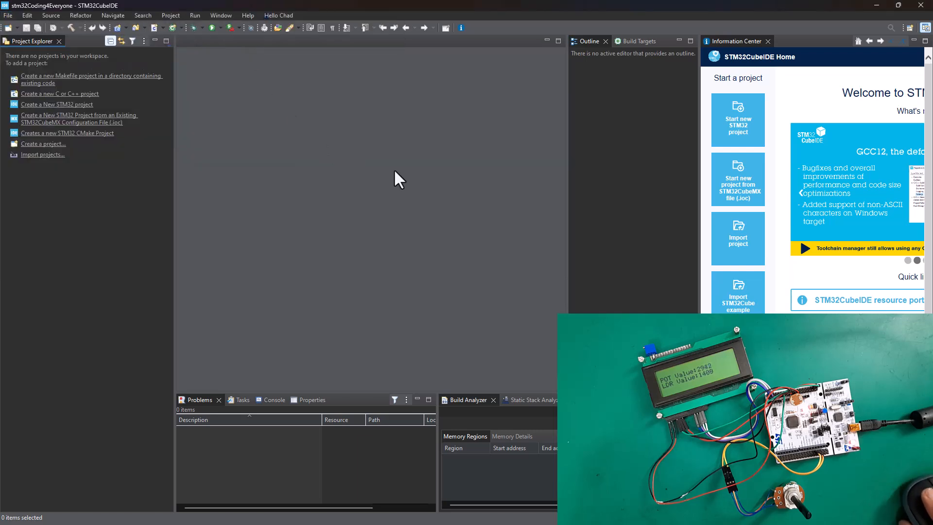
pyautogui.click(737, 120)
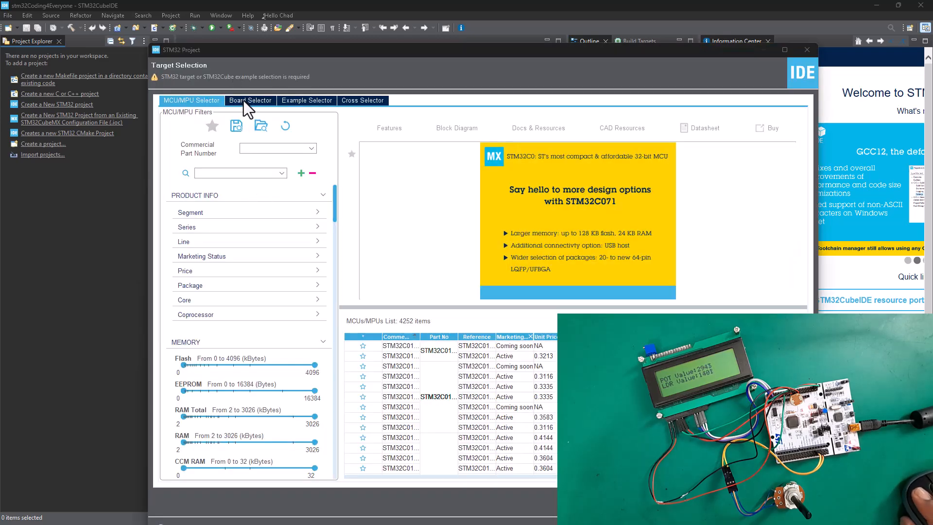
# Search the Board Selector for '334' and choose the NUCLEO-F334R8 board.
pyautogui.click(250, 100)
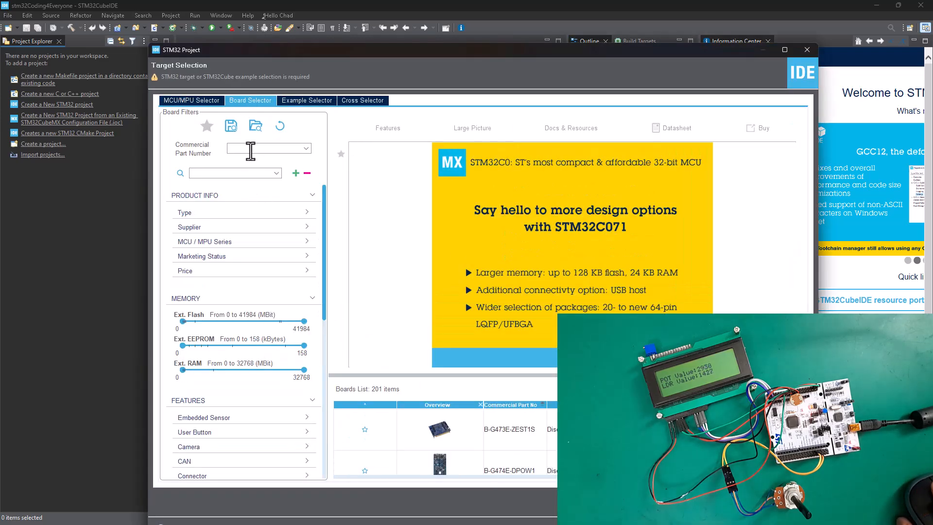
pyautogui.write('334')
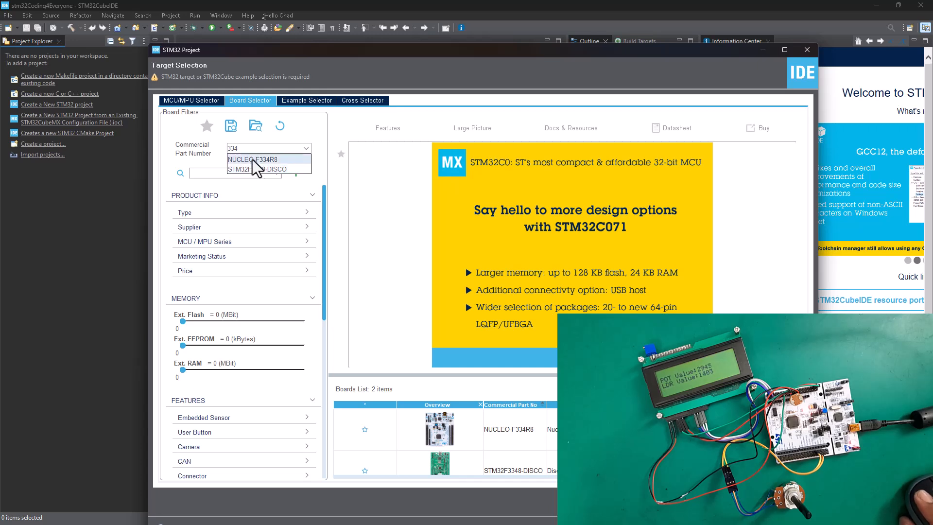
pyautogui.click(255, 160)
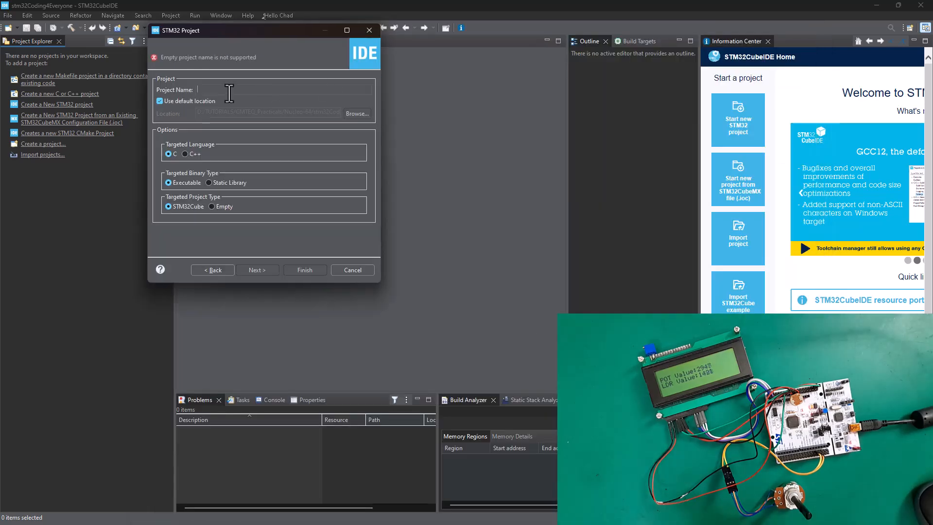
# Name the project SPIDriver_Polling and finish the wizard.
pyautogui.write('SPI')
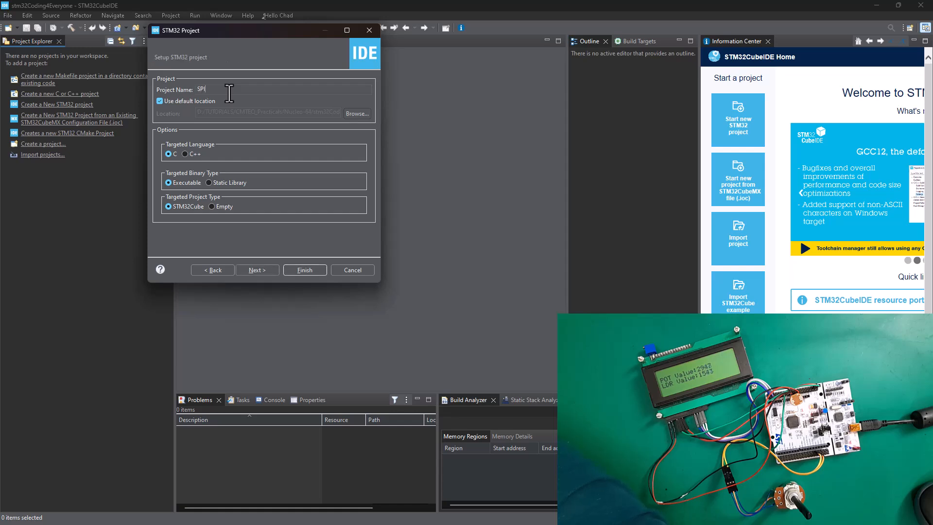
pyautogui.write('Driver_Polling')
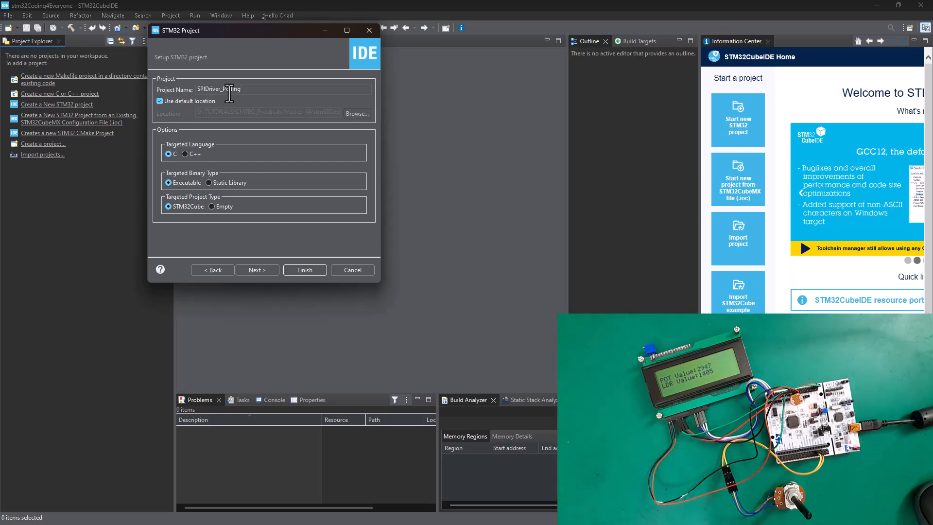
pyautogui.click(305, 269)
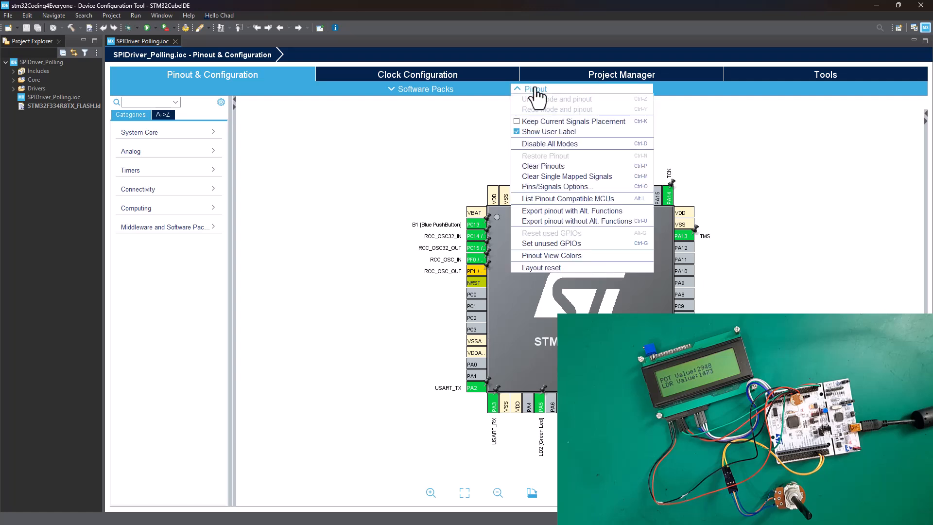
# Clear all preset pinouts and select SPI1 under Connectivity.
pyautogui.click(534, 88)
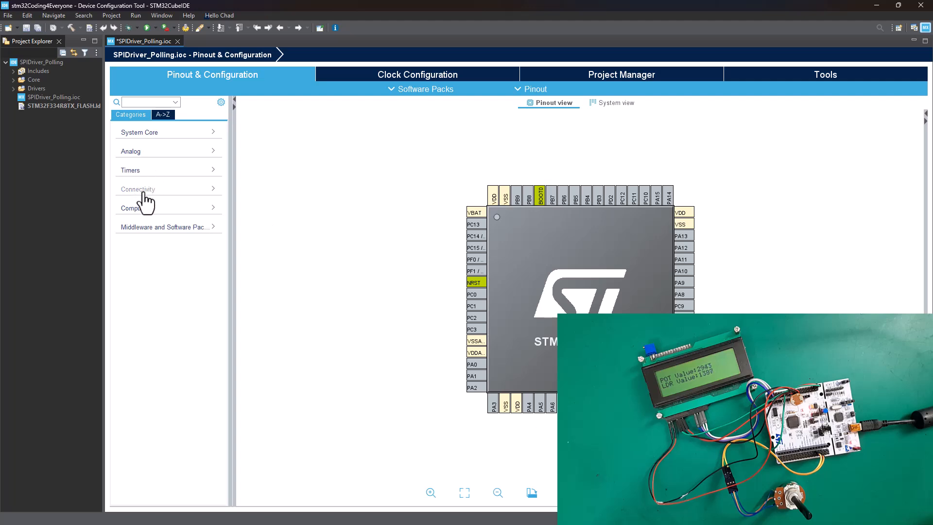
pyautogui.click(138, 189)
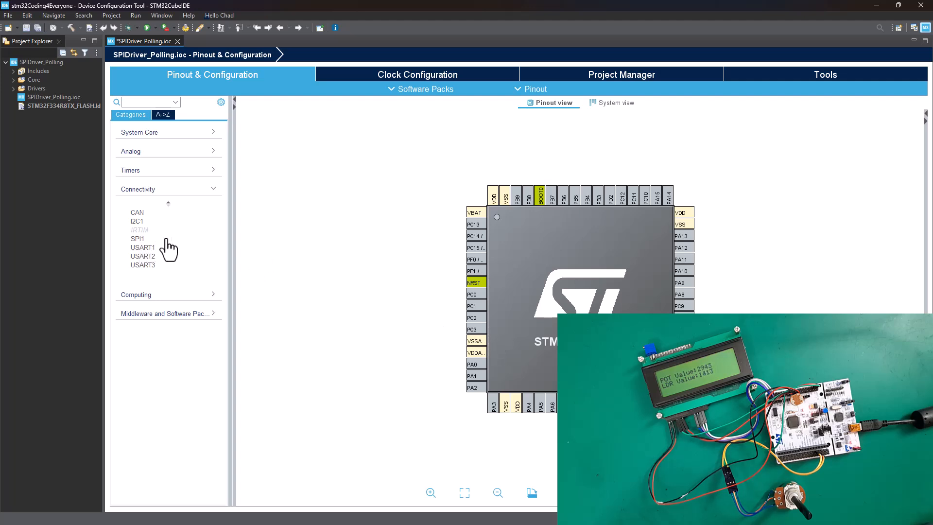
pyautogui.click(138, 238)
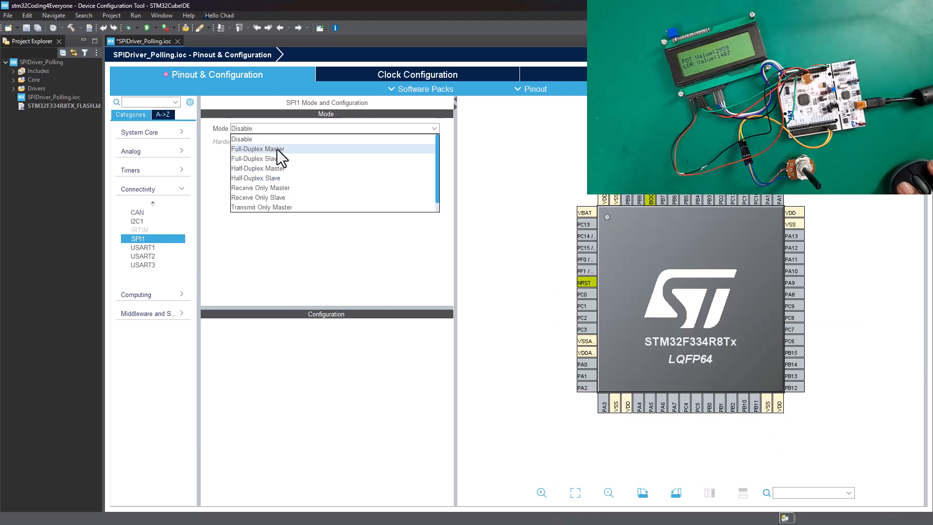
# Set SPI1 to Full-Duplex Master with baud-rate prescaler 2.
pyautogui.click(257, 149)
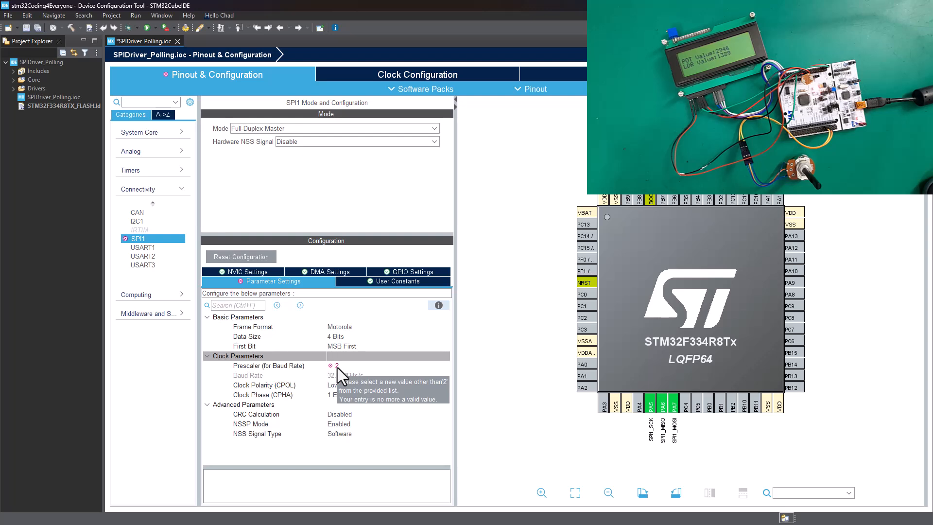
pyautogui.click(386, 365)
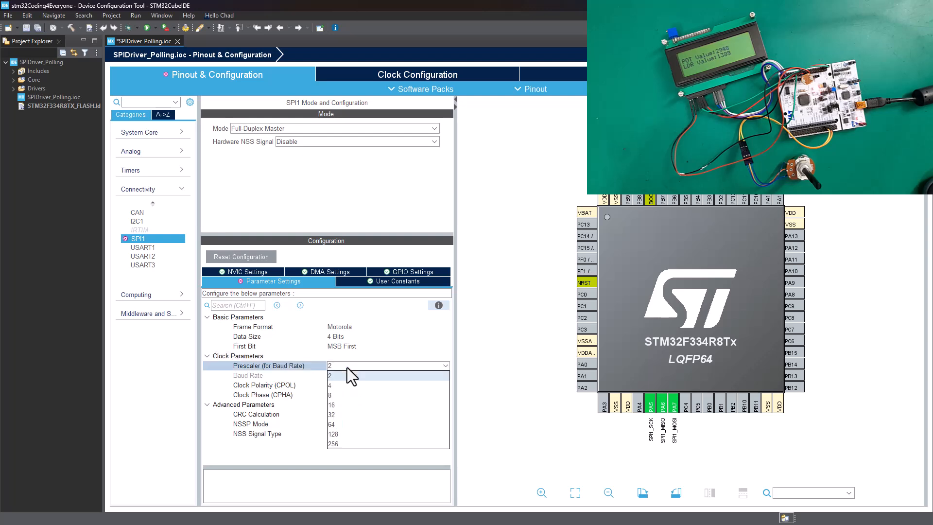
pyautogui.click(330, 375)
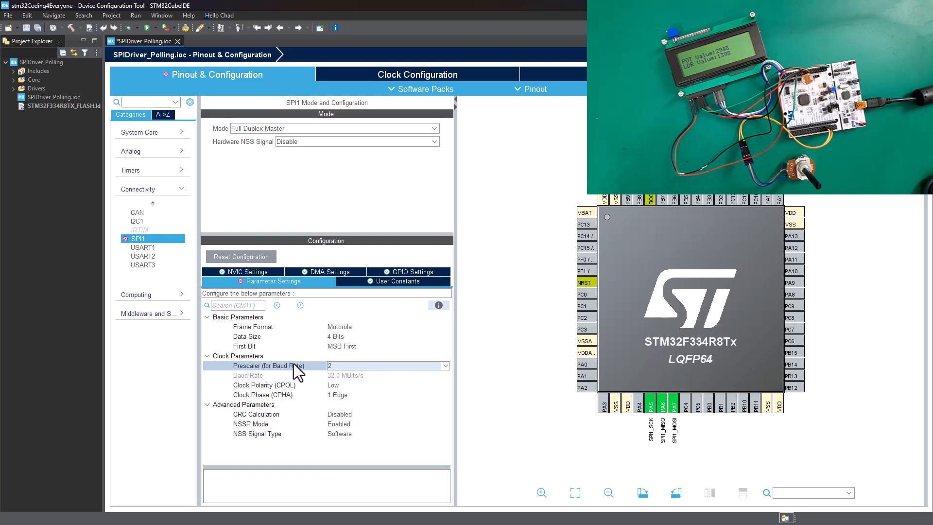
pyautogui.moveTo(428, 86)
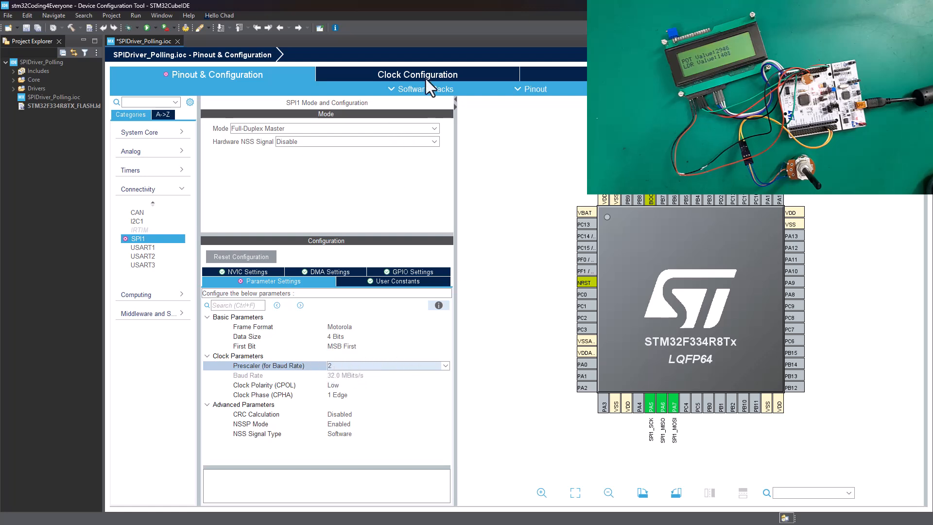
# Check the 16 MHz clock tree, then return to SPI1 settings showing 8.0 MBits/s.
pyautogui.click(417, 74)
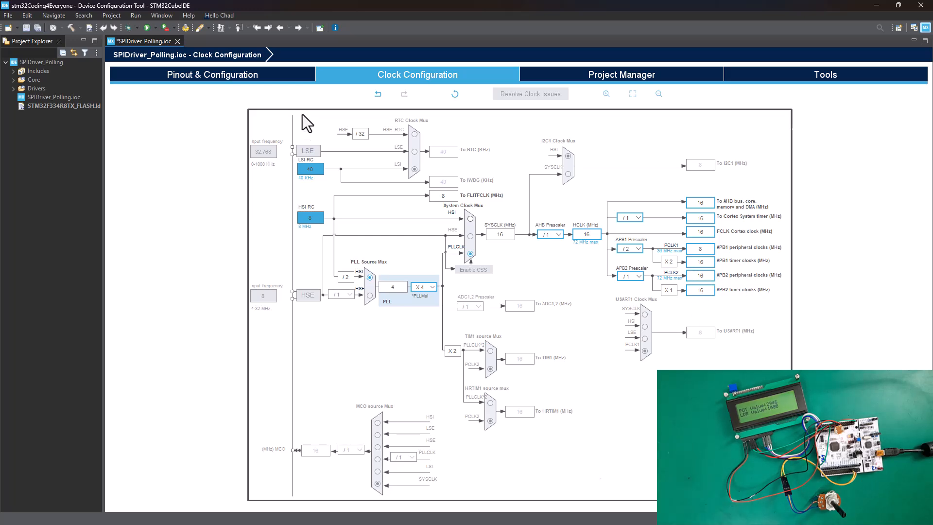
pyautogui.click(212, 74)
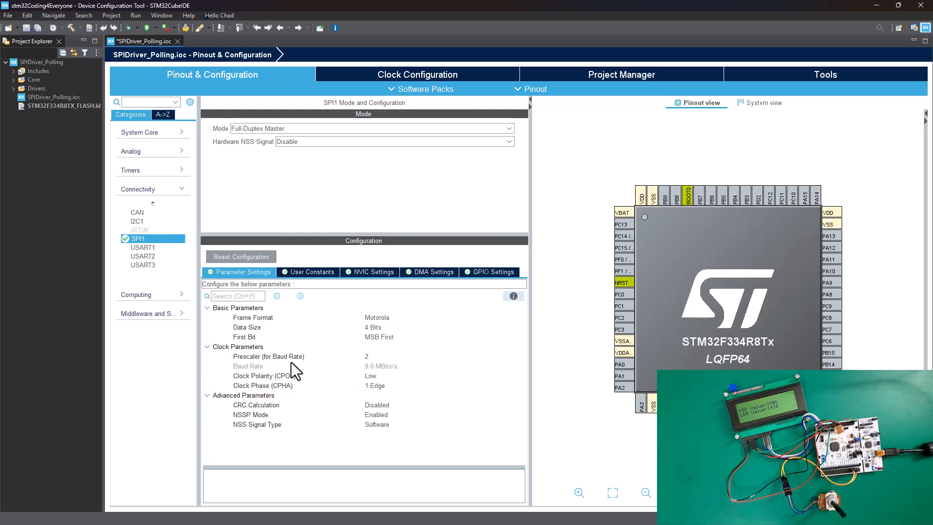
pyautogui.moveTo(370, 368)
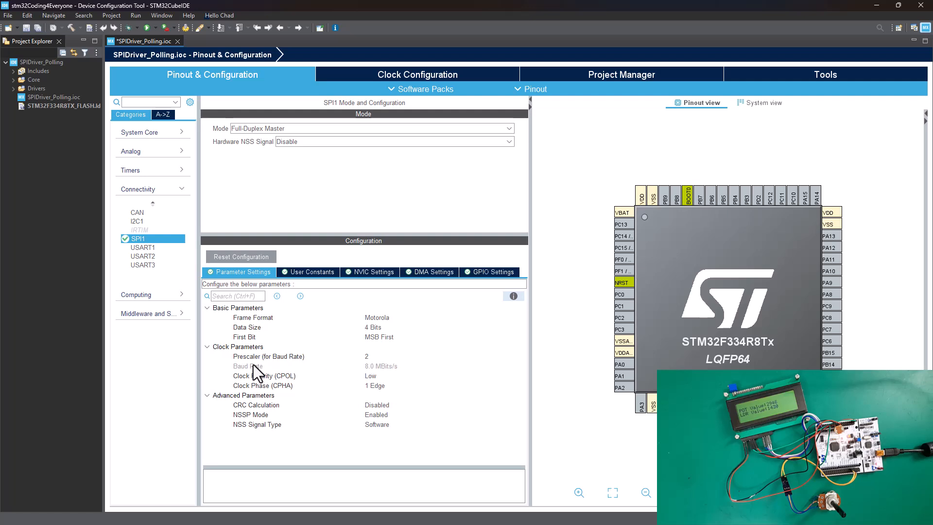
pyautogui.moveTo(387, 373)
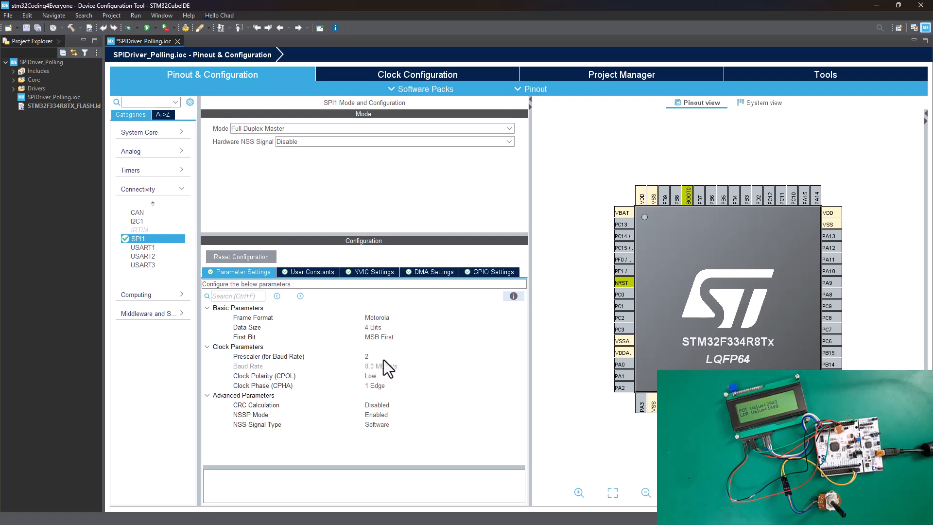
pyautogui.moveTo(396, 378)
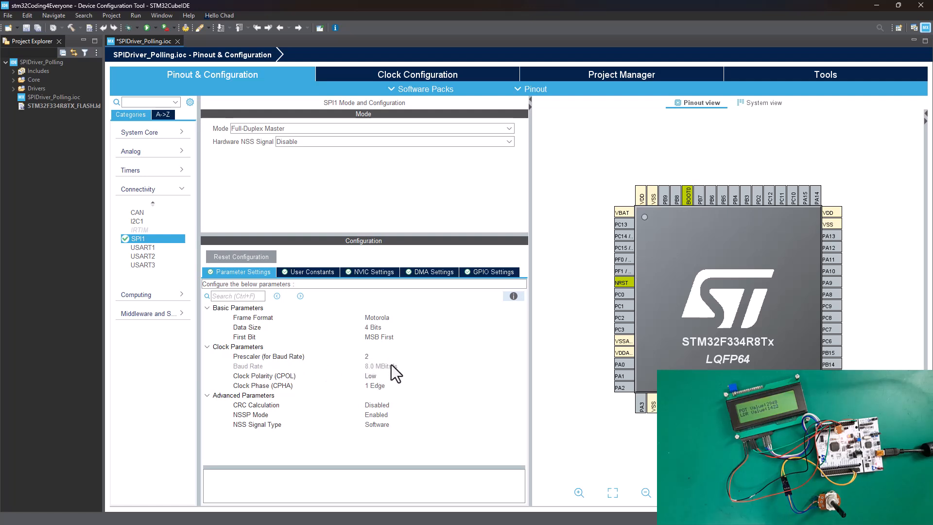
pyautogui.moveTo(382, 377)
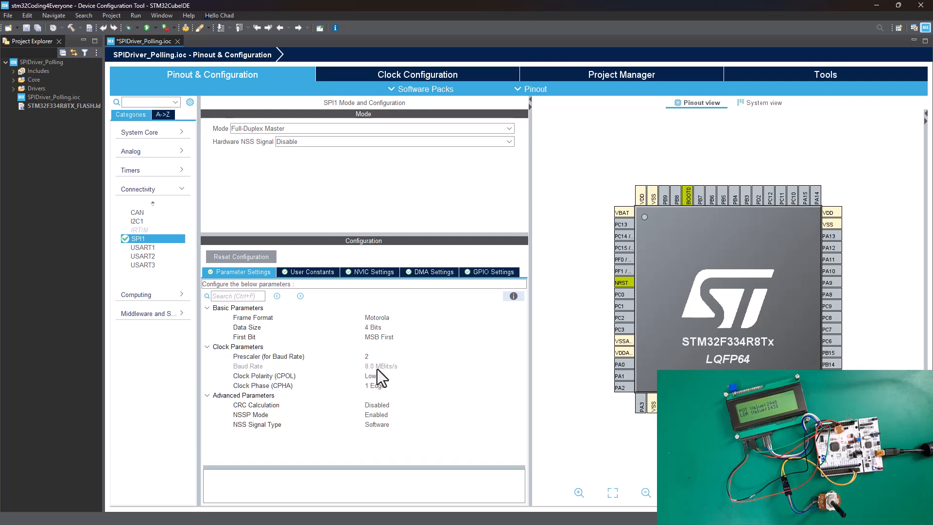
pyautogui.moveTo(390, 370)
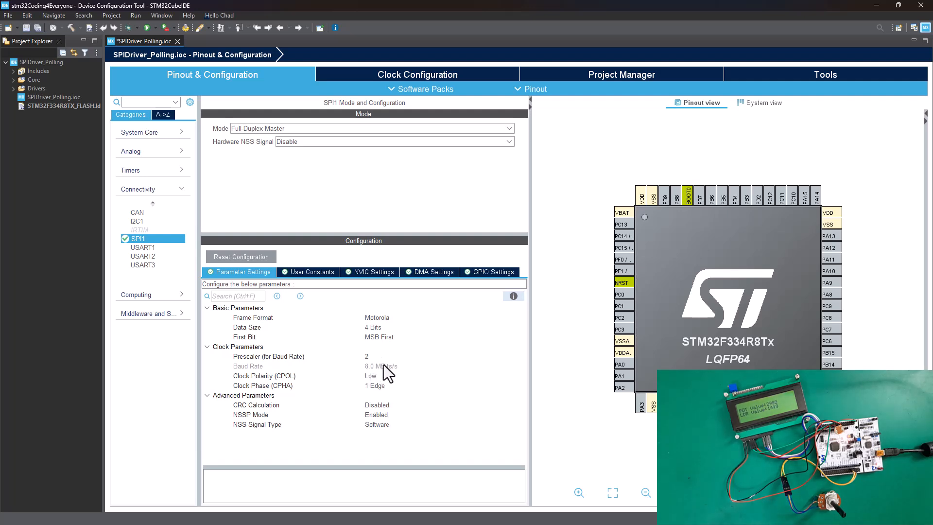
# Change SPI1's baud-rate prescaler to 8, giving 2.0 MBits/s.
pyautogui.click(444, 356)
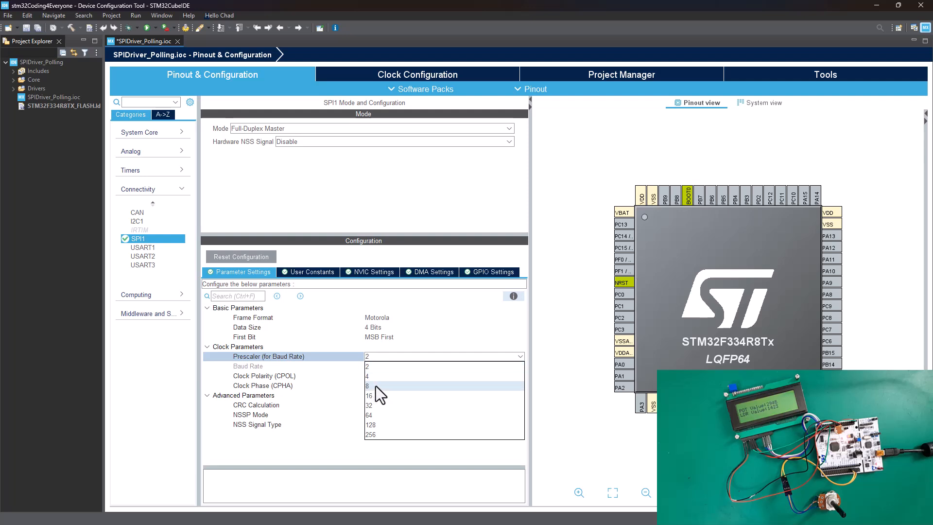
pyautogui.click(368, 386)
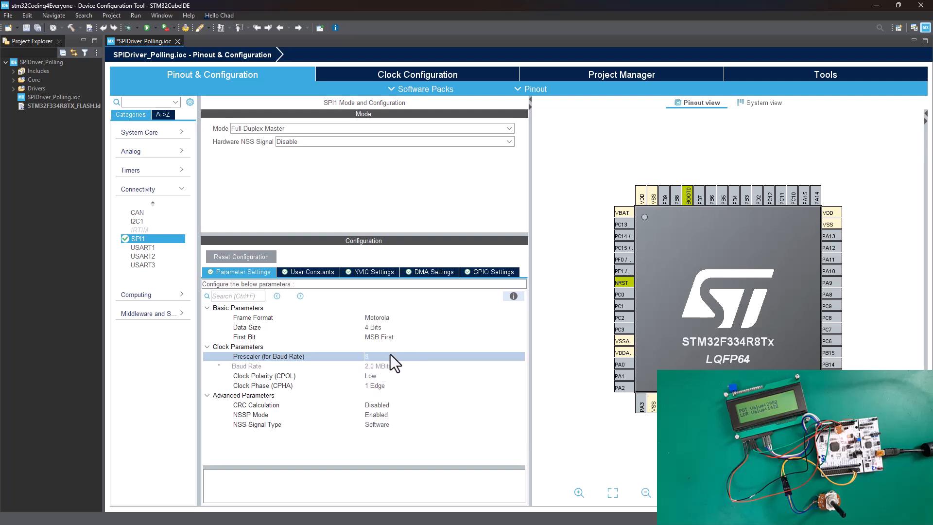
pyautogui.moveTo(302, 380)
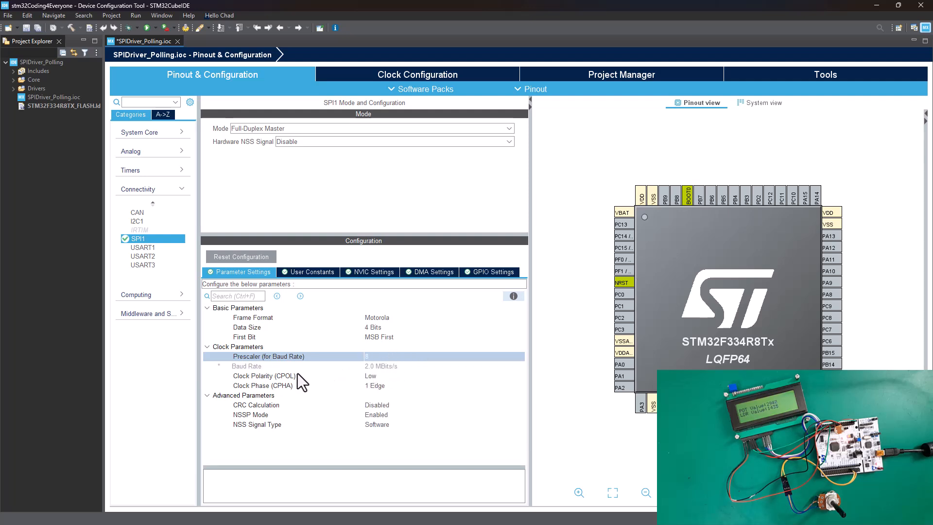
pyautogui.moveTo(411, 377)
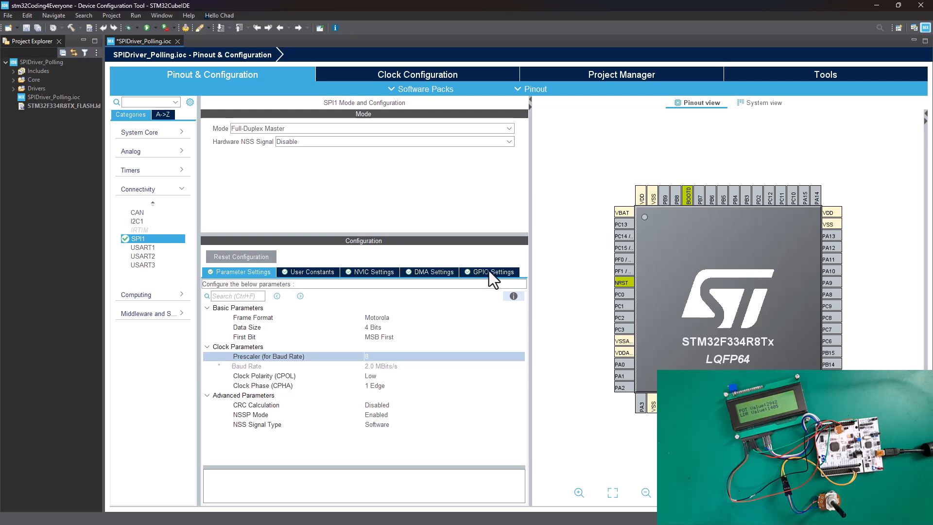
# Review SPI1 GPIO settings and keep PA5 (SCK) maximum output speed at High.
pyautogui.click(492, 272)
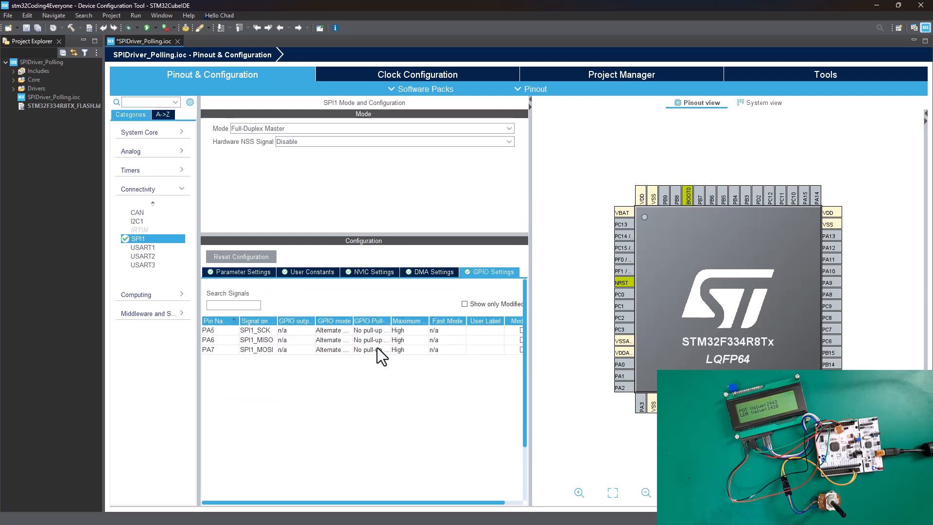
pyautogui.moveTo(403, 348)
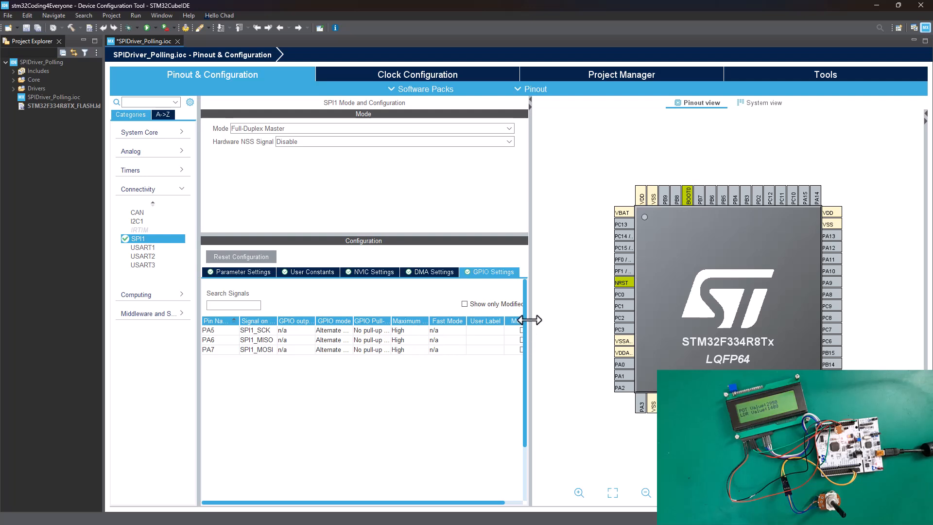
pyautogui.moveTo(411, 344)
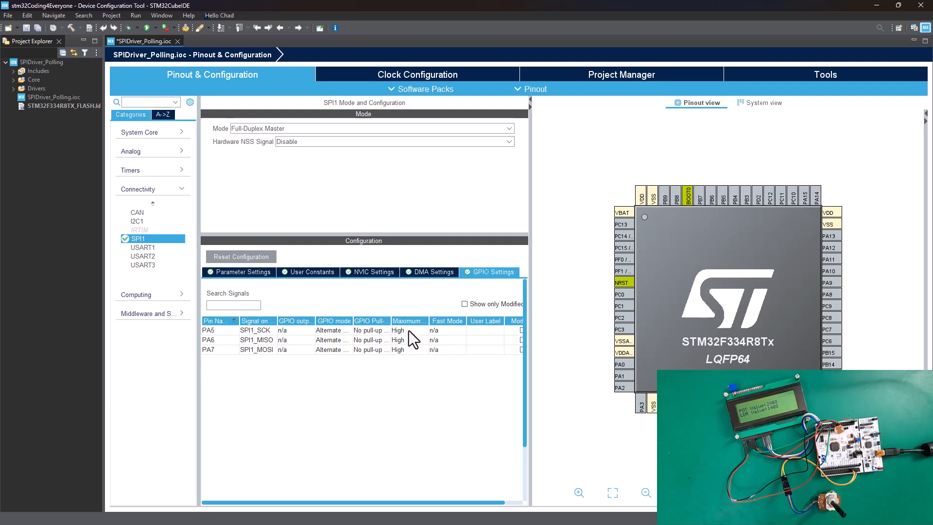
pyautogui.click(208, 330)
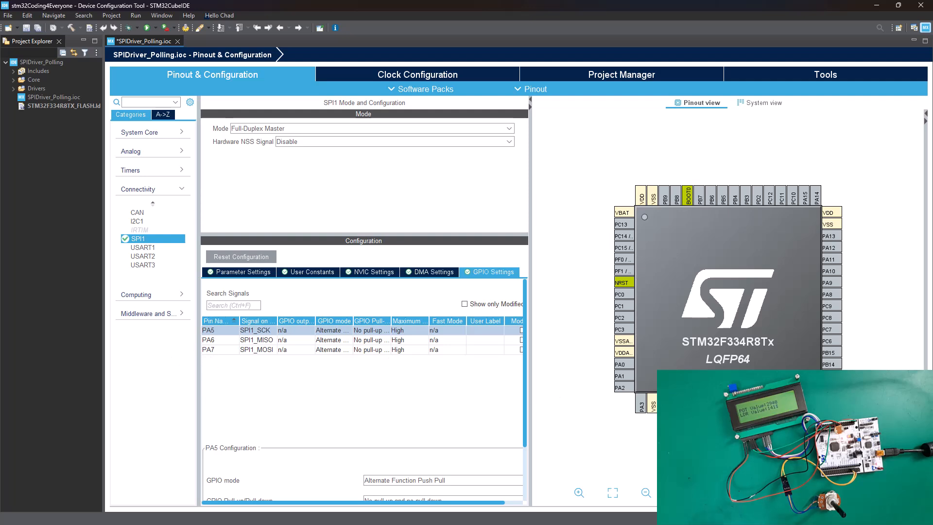
pyautogui.moveTo(525, 385)
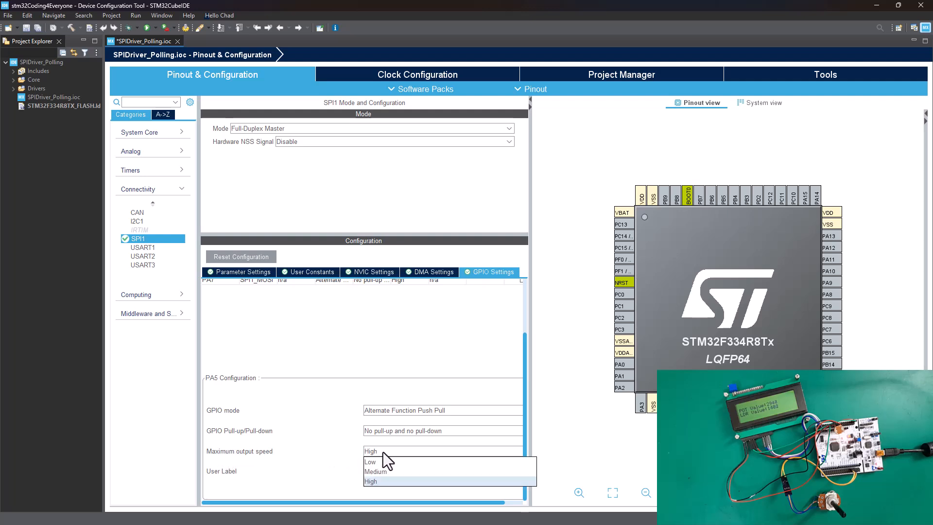
pyautogui.moveTo(392, 486)
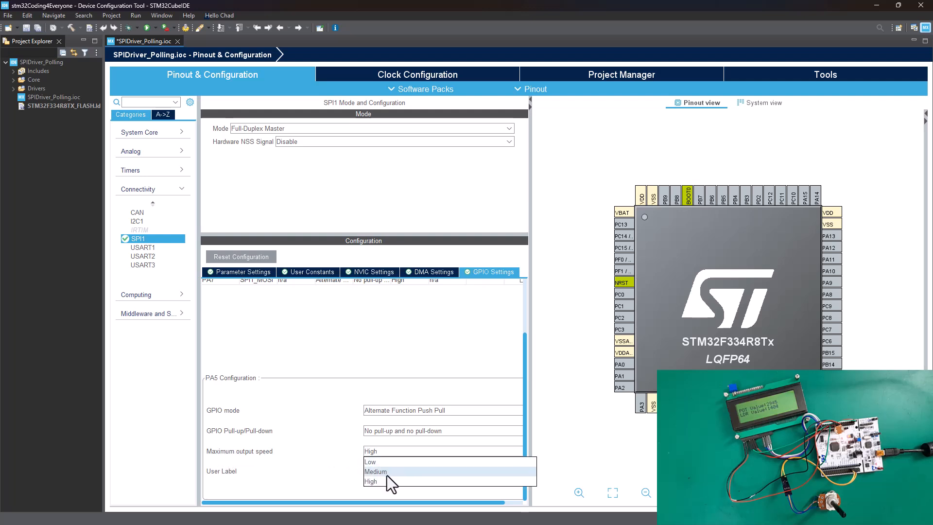
pyautogui.click(371, 481)
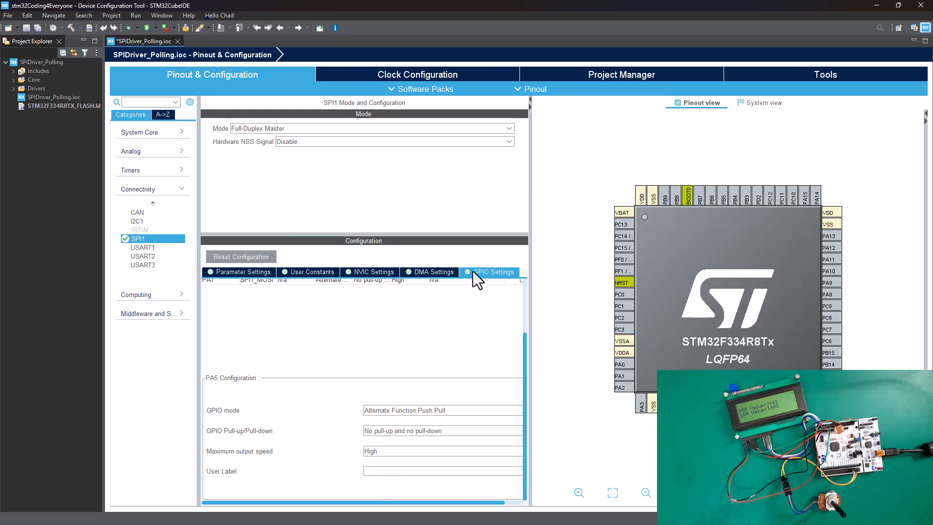
pyautogui.moveTo(449, 279)
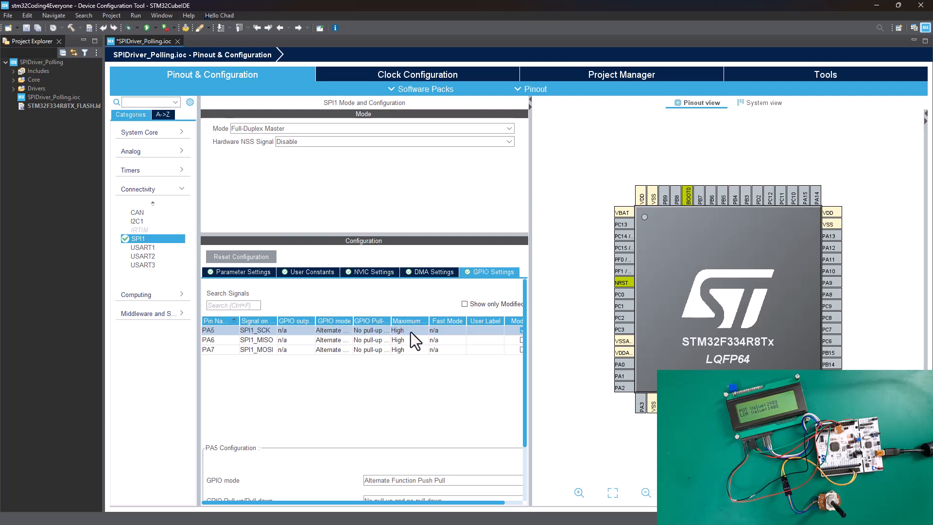
pyautogui.moveTo(647, 341)
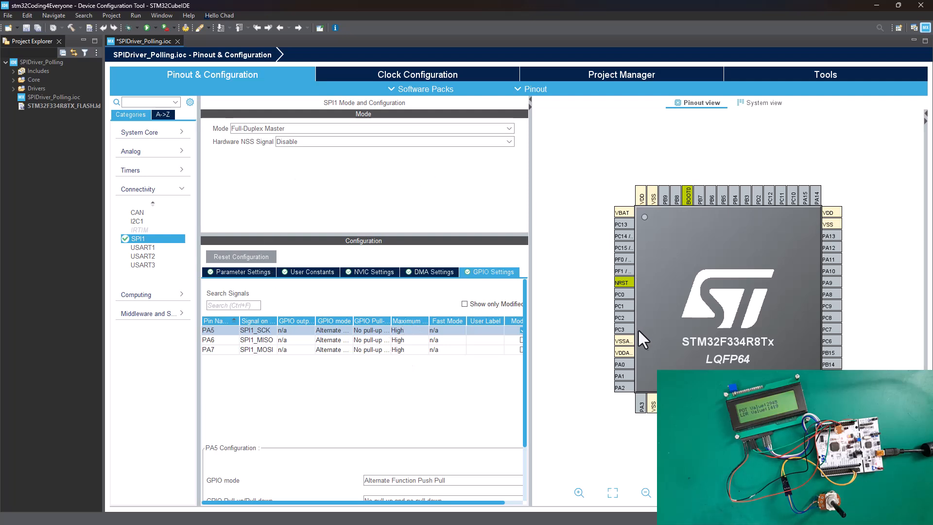
pyautogui.moveTo(197, 40)
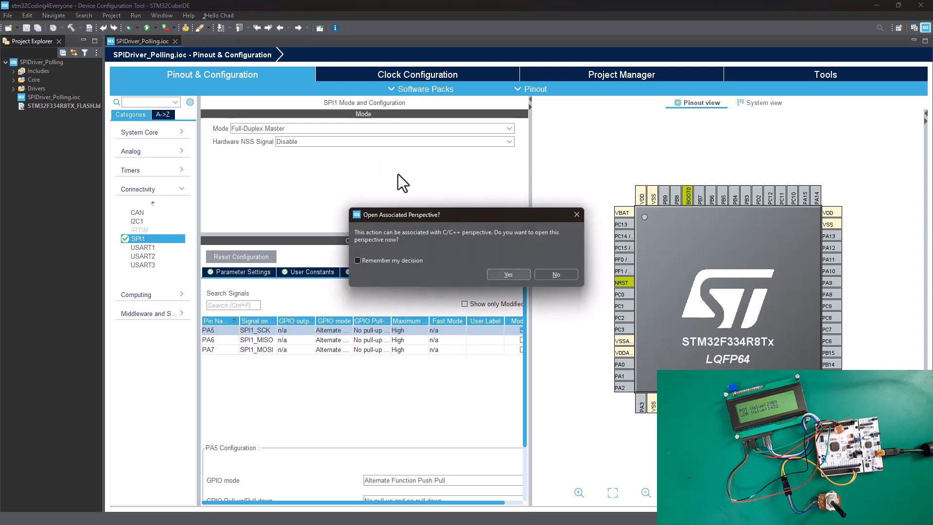
# Accept the C/C++ perspective and scroll through the generated main.c.
pyautogui.click(509, 274)
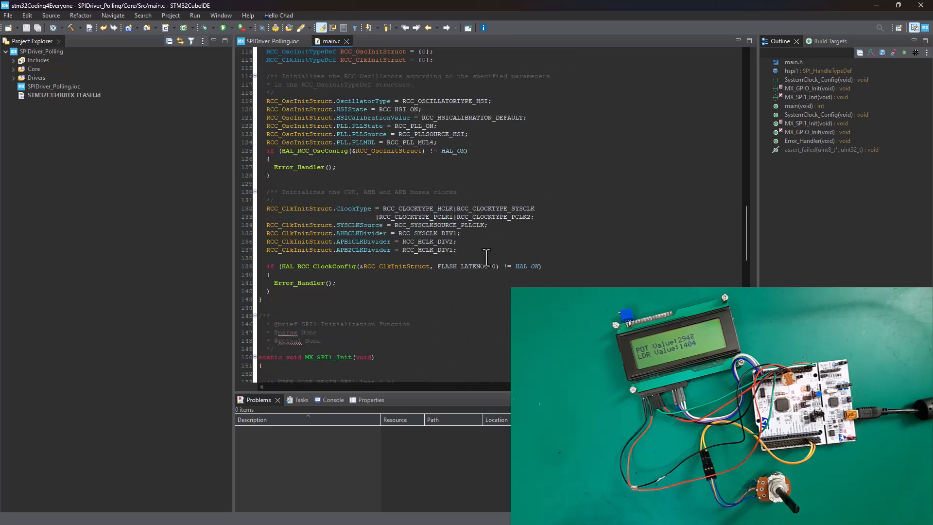
pyautogui.scroll(-3)
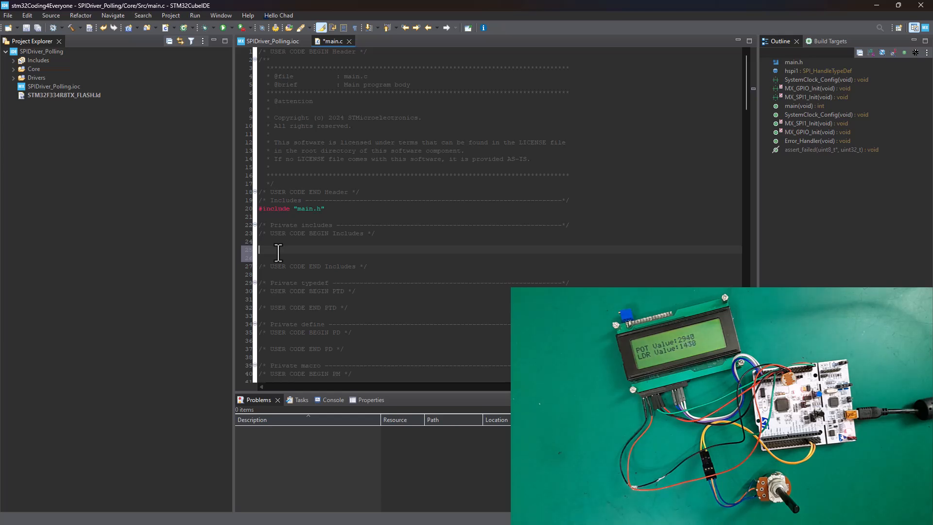
# Add '#include <stdint.h>' to main.c's user includes section.
pyautogui.write('#include <stdint.h>')
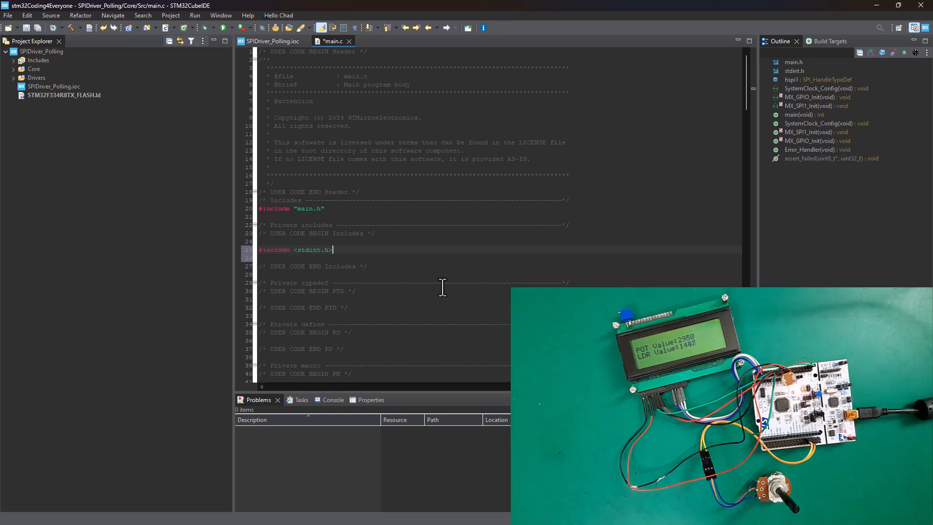
pyautogui.scroll(-3)
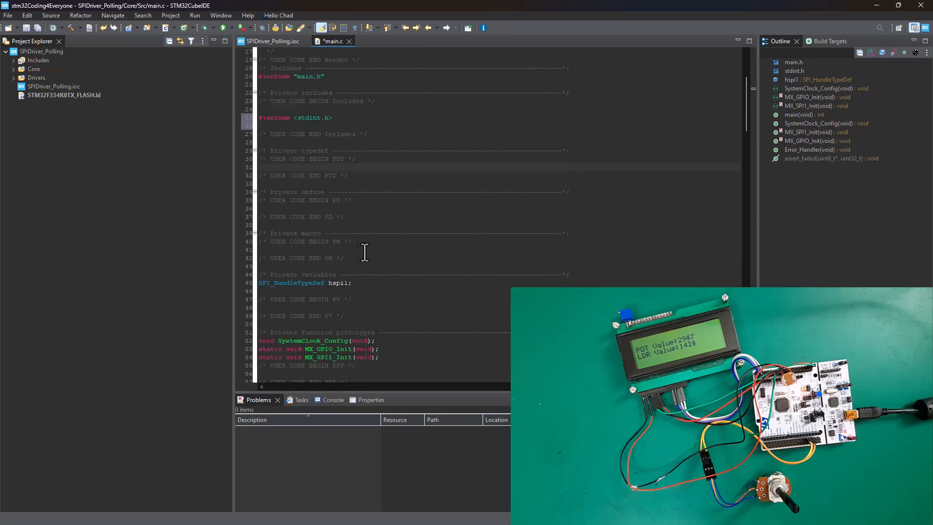
pyautogui.scroll(-3)
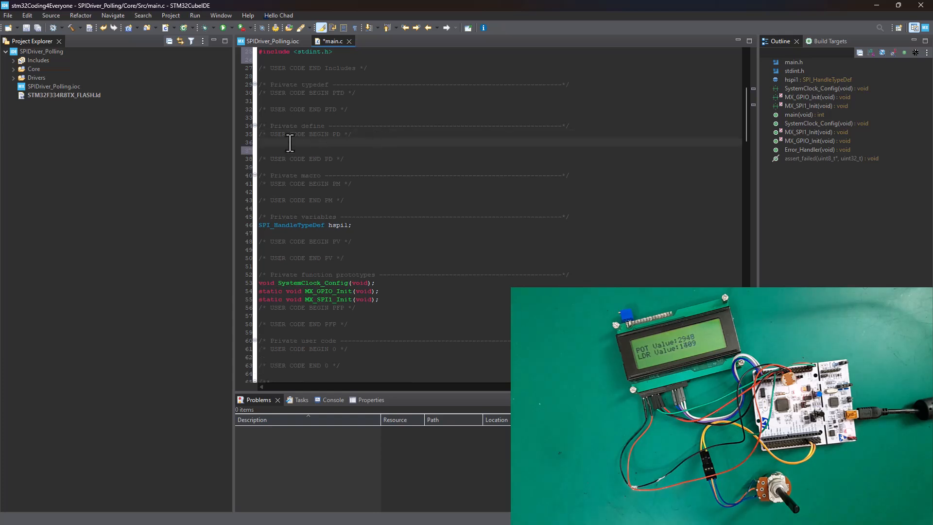
# Paste the uint8_t txBuffer and rxBuffer declarations into USER CODE PD, ending txBuffer at 24.
pyautogui.rightClick(290, 142)
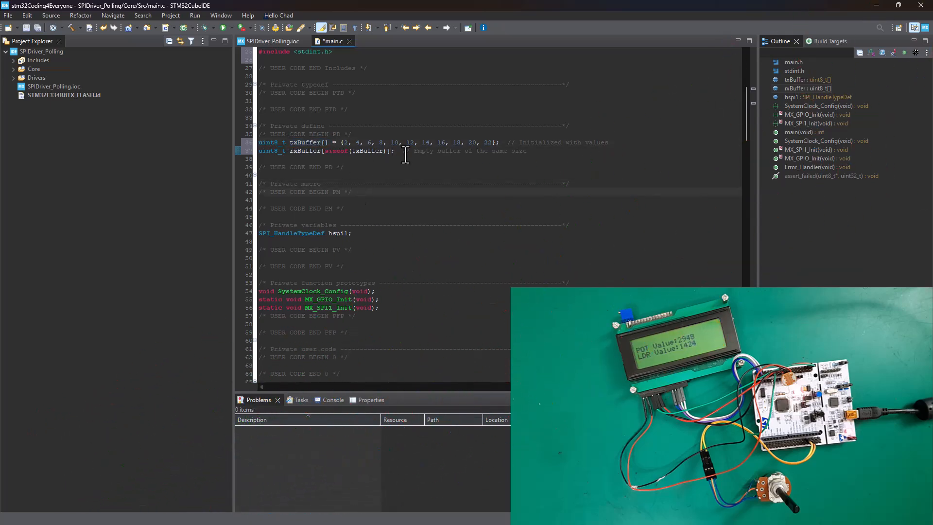
pyautogui.doubleClick(301, 150)
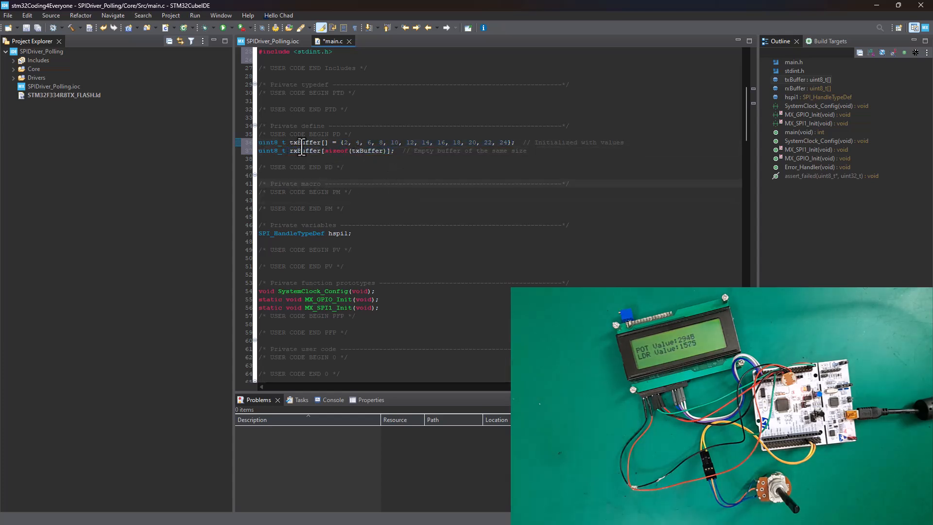
pyautogui.scroll(-3)
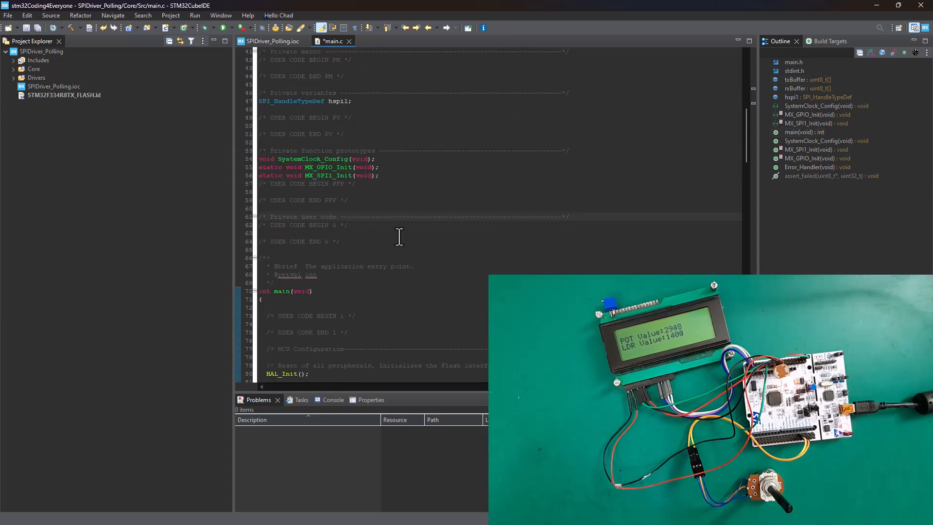
pyautogui.moveTo(340, 212)
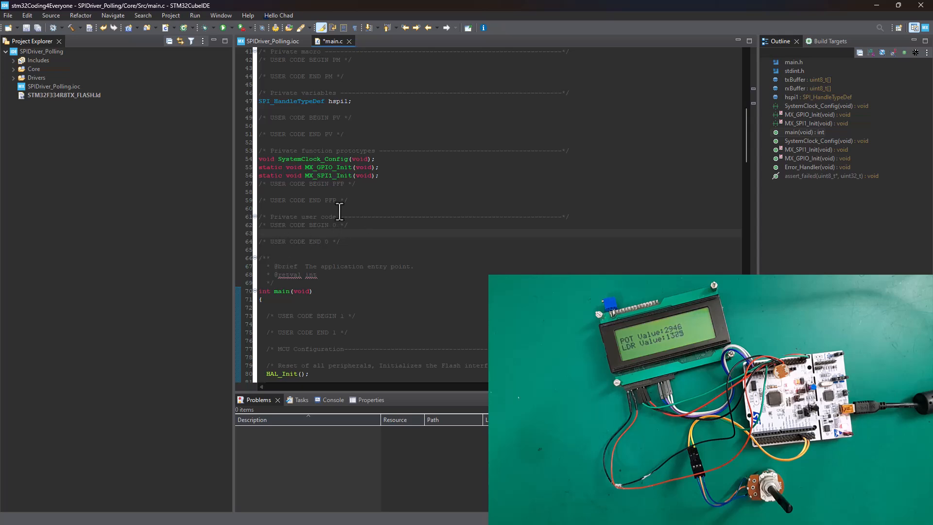
# Insert HAL_SPI_TransmitReceive(&hspi1, txBuffer, rxBuffer, sizeof(txBuffer), HAL_MAX_DELAY) in USER CODE BEGIN 2.
pyautogui.scroll(-3)
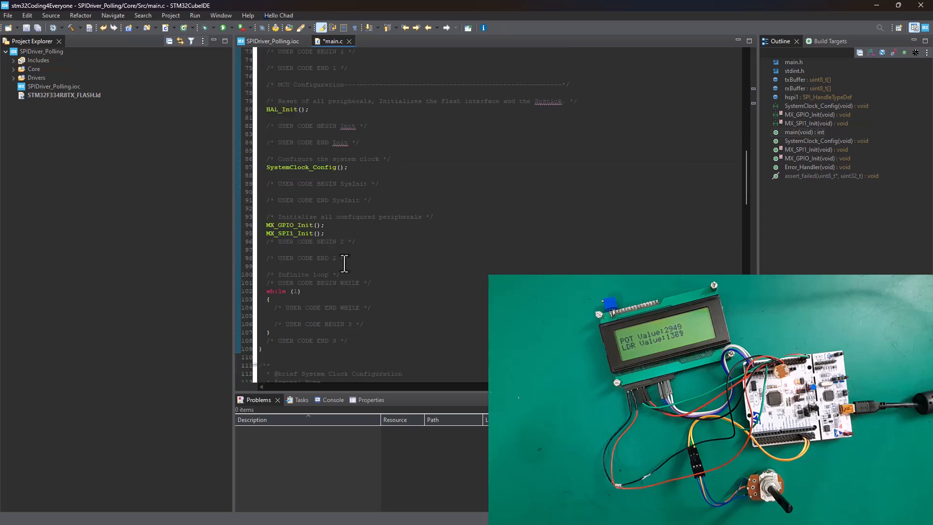
pyautogui.scroll(-3)
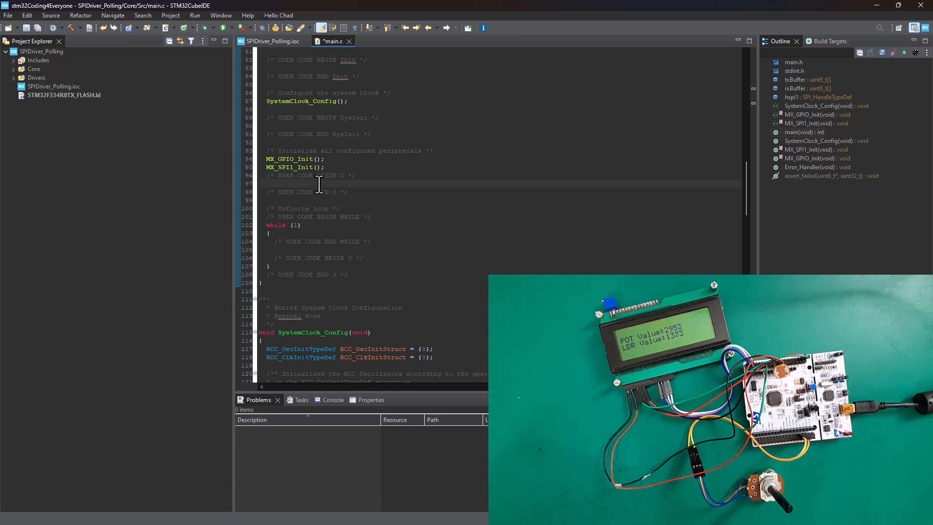
pyautogui.rightClick(319, 184)
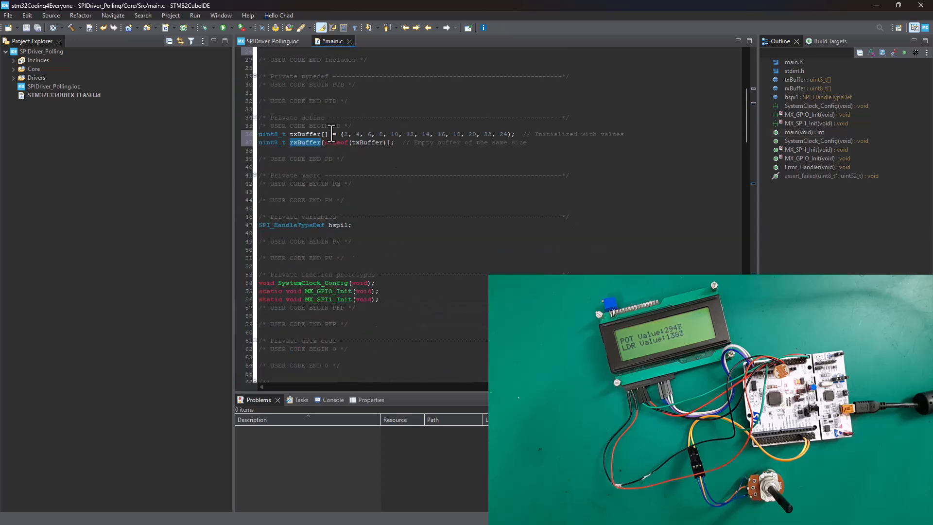
pyautogui.scroll(-3)
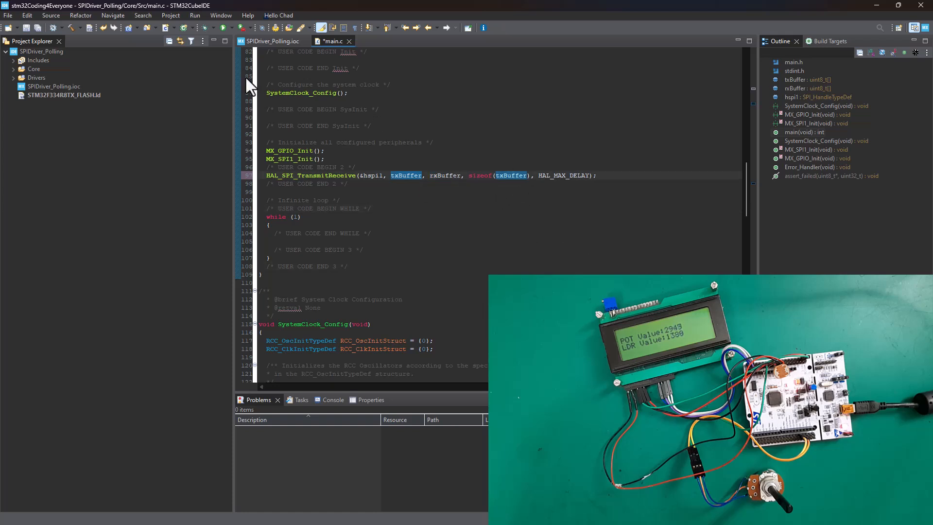
pyautogui.moveTo(591, 156)
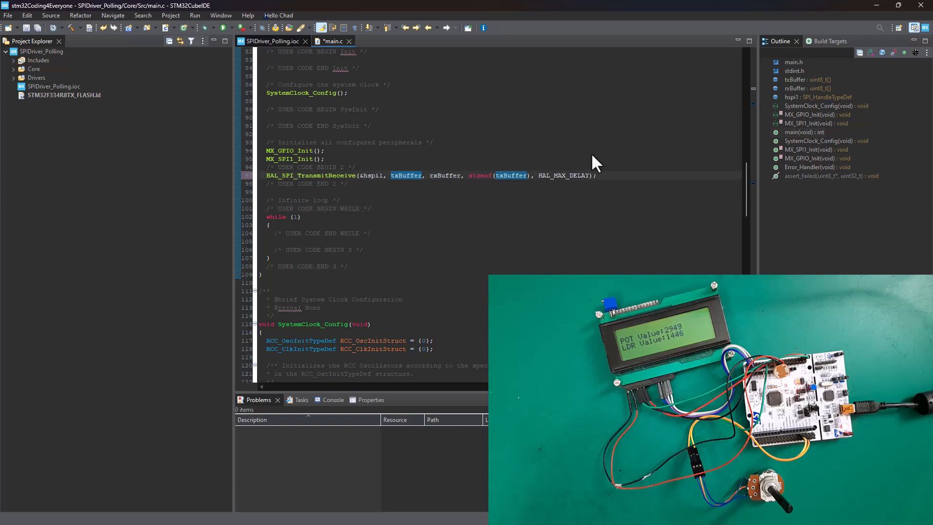
pyautogui.click(270, 41)
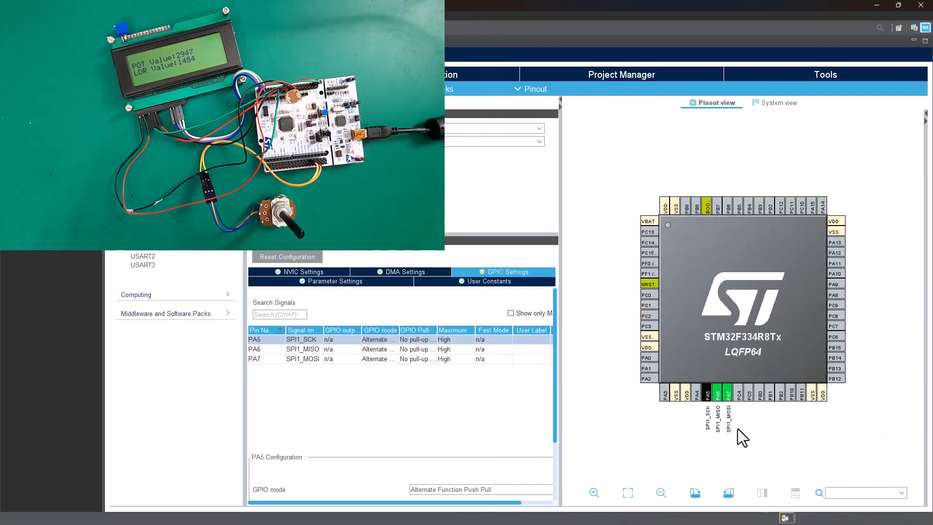
pyautogui.moveTo(728, 393)
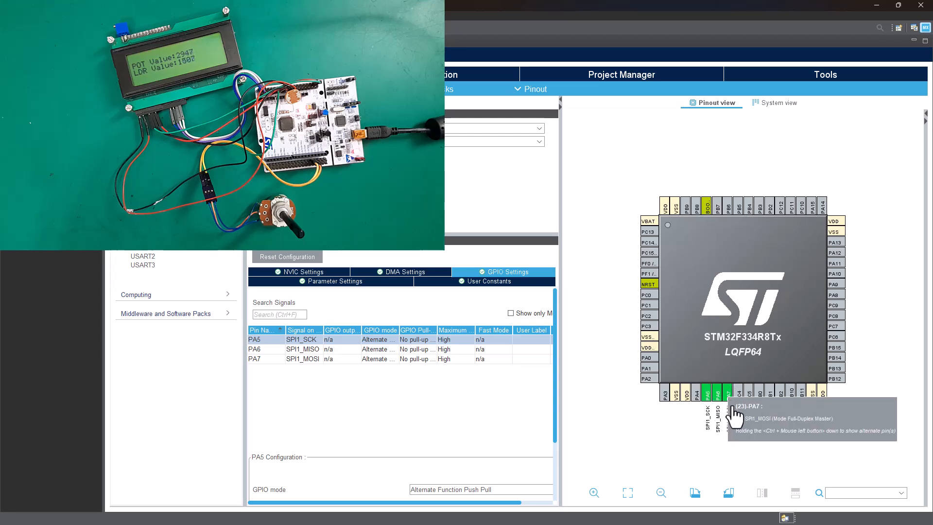
pyautogui.moveTo(727, 460)
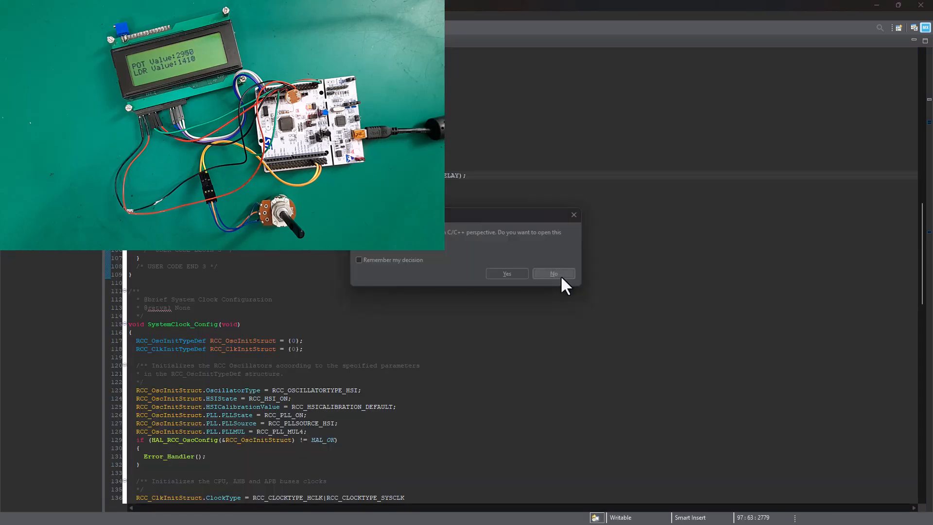
# Answer No to the Open Associated Perspective prompt to stay in main.c.
pyautogui.click(553, 273)
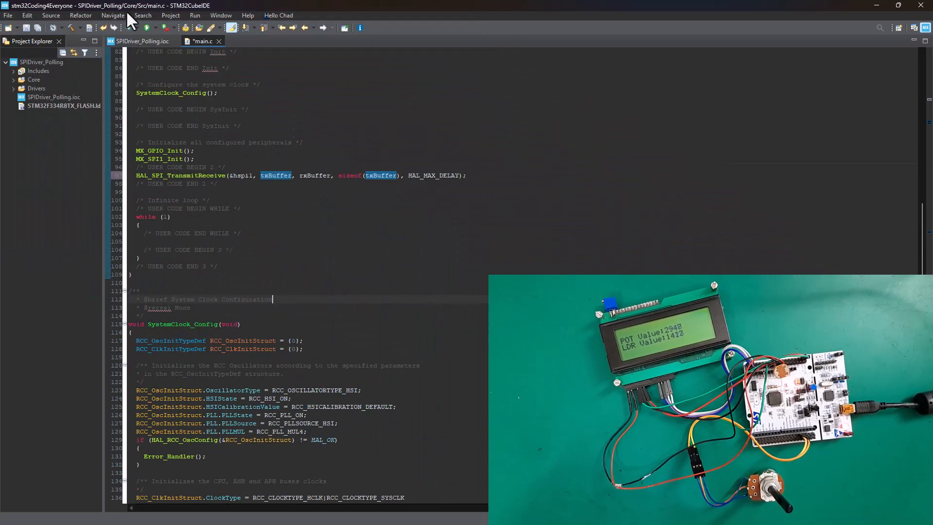
# Build SPIDriver_Polling via Project > Build Project, getting 0 errors and 0 warnings.
pyautogui.click(171, 16)
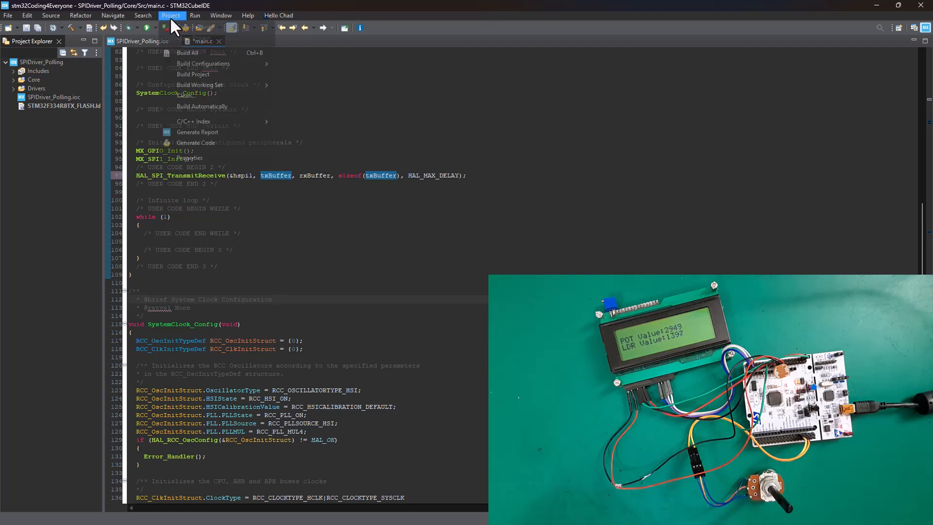
pyautogui.click(191, 74)
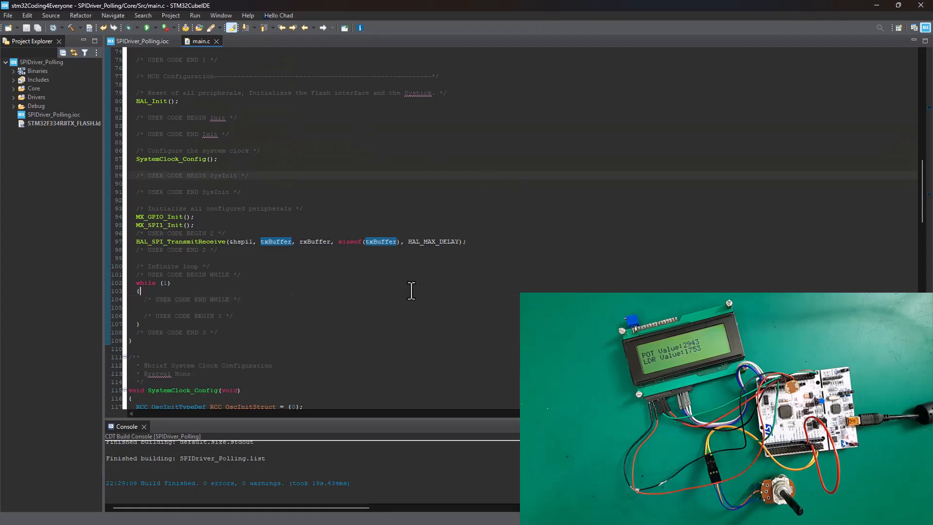
# Flash the board from the Debug toolbar button and halt in main().
pyautogui.scroll(-3)
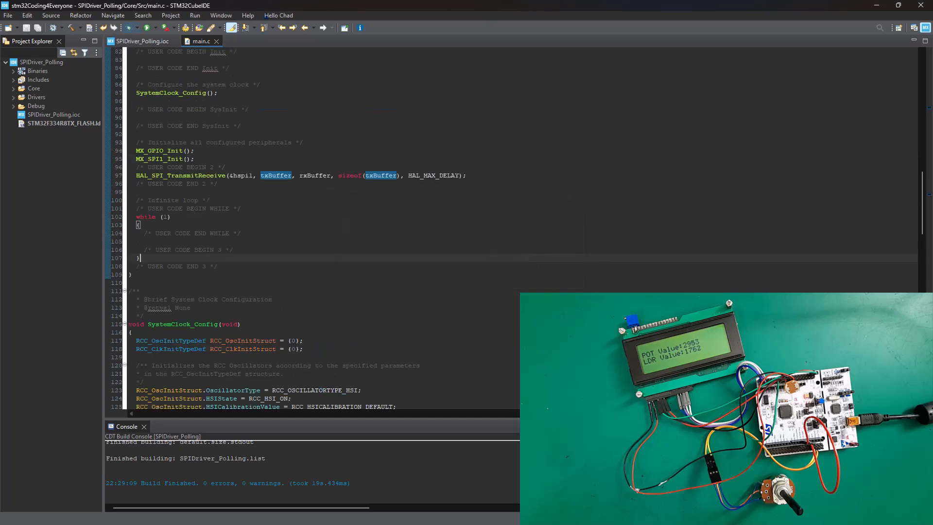
pyautogui.click(106, 28)
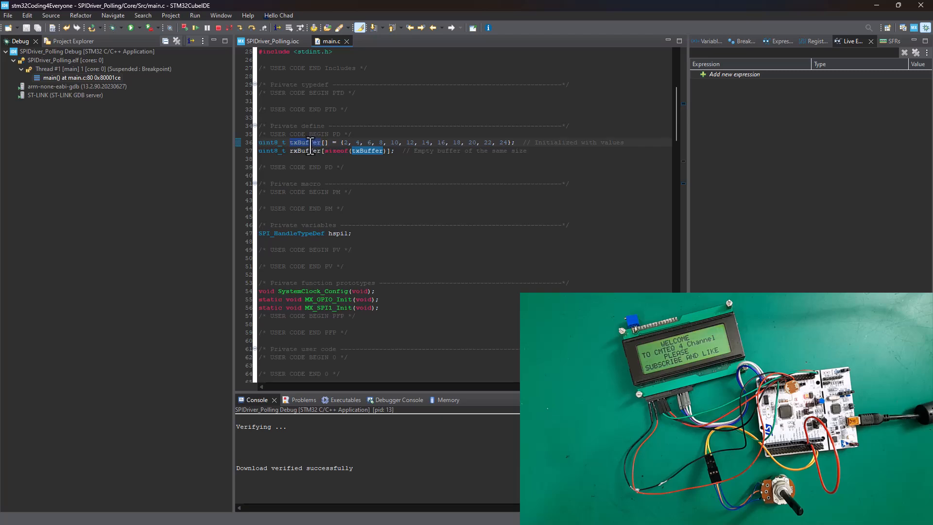
# Add txBuffer as a live expression and expand it to show values 2 through 24.
pyautogui.rightClick(296, 142)
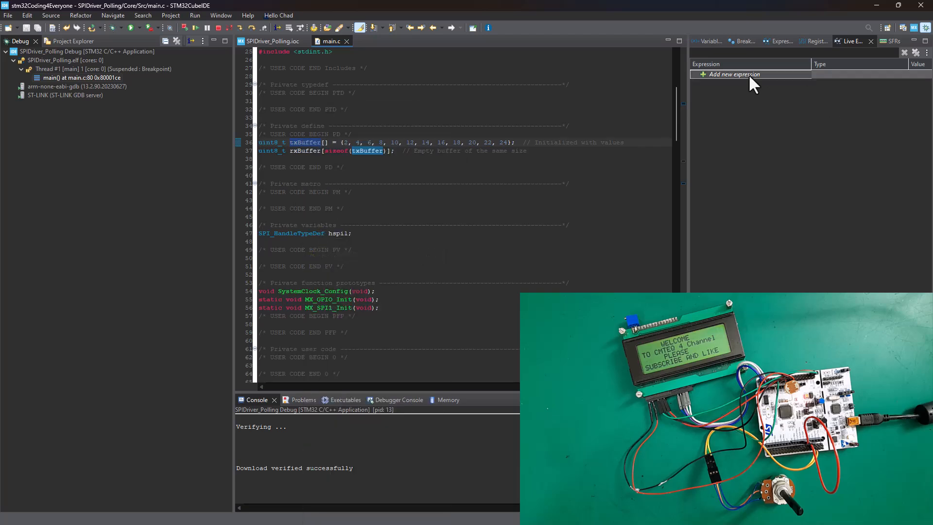
pyautogui.click(735, 74)
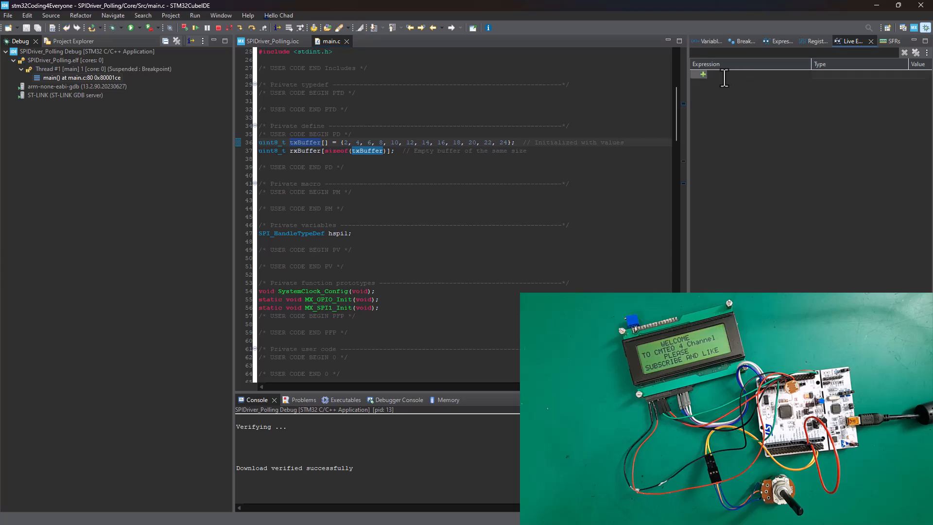
pyautogui.write('txBuffer')
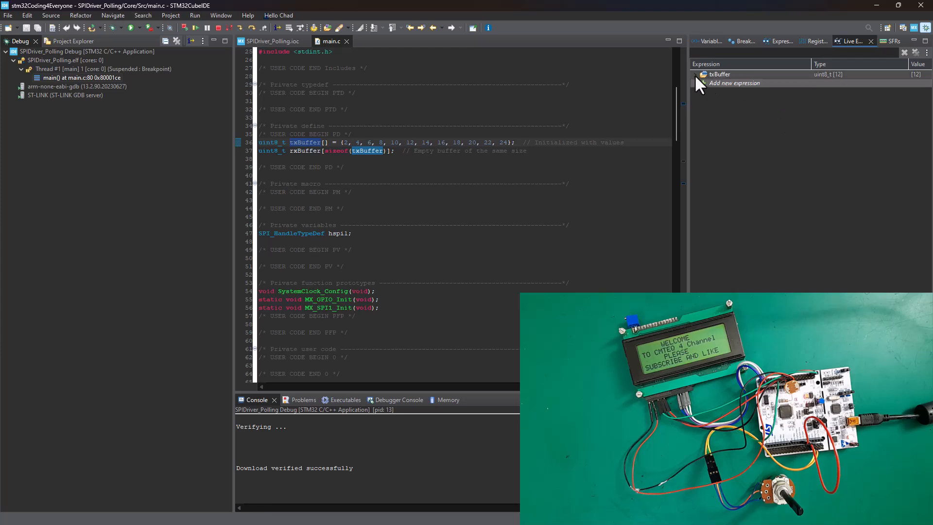
pyautogui.click(695, 75)
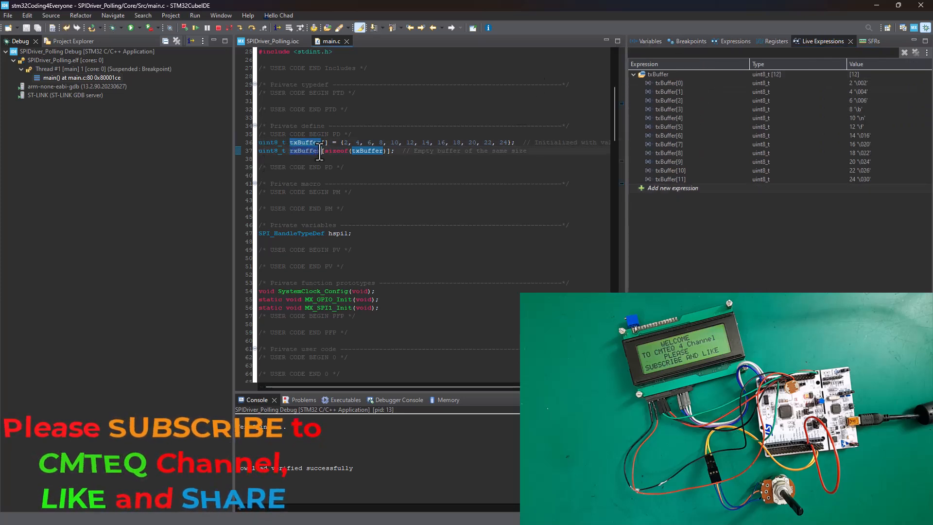
# Add rxBuffer as a live expression and expand it, showing twelve zero elements.
pyautogui.rightClick(322, 151)
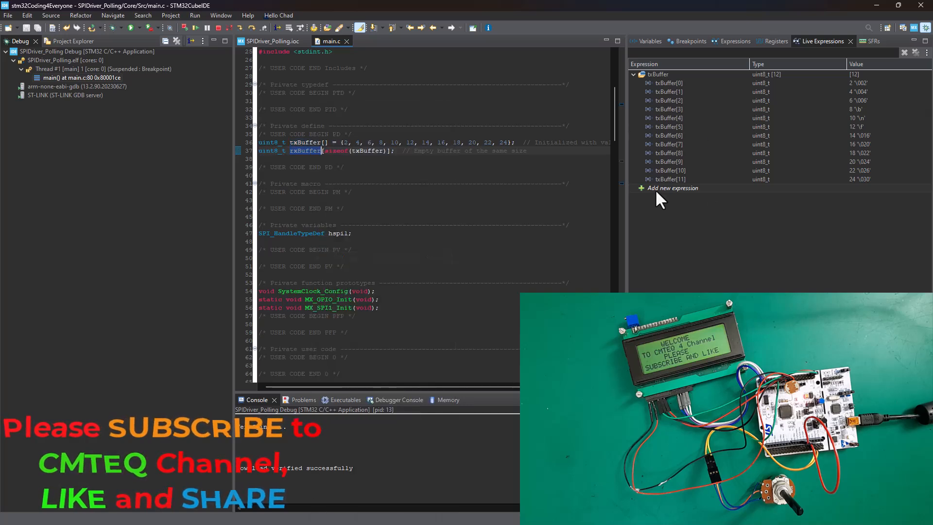
pyautogui.click(672, 188)
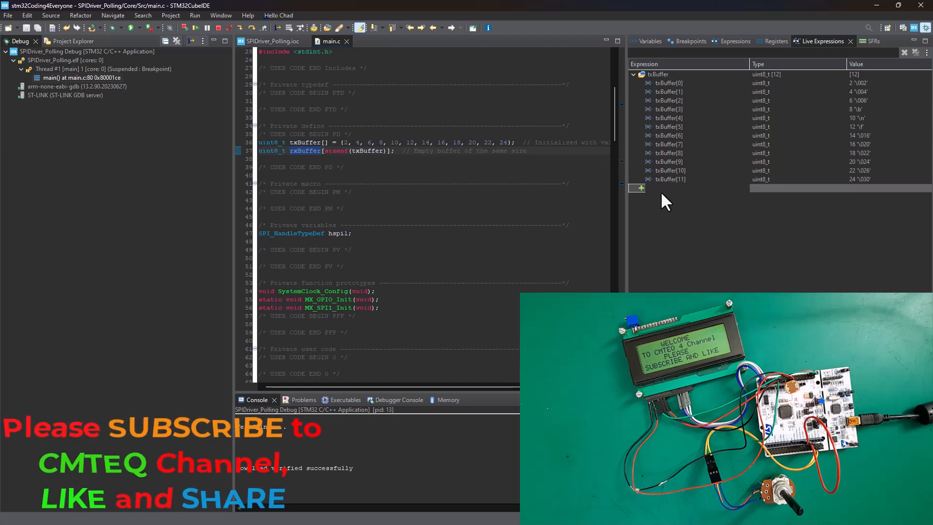
pyautogui.write('rxBuffer')
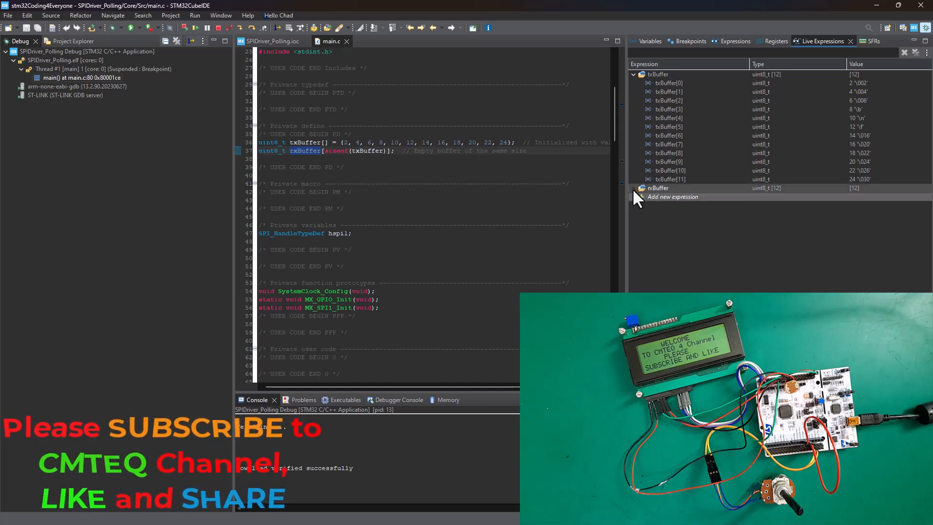
pyautogui.click(633, 188)
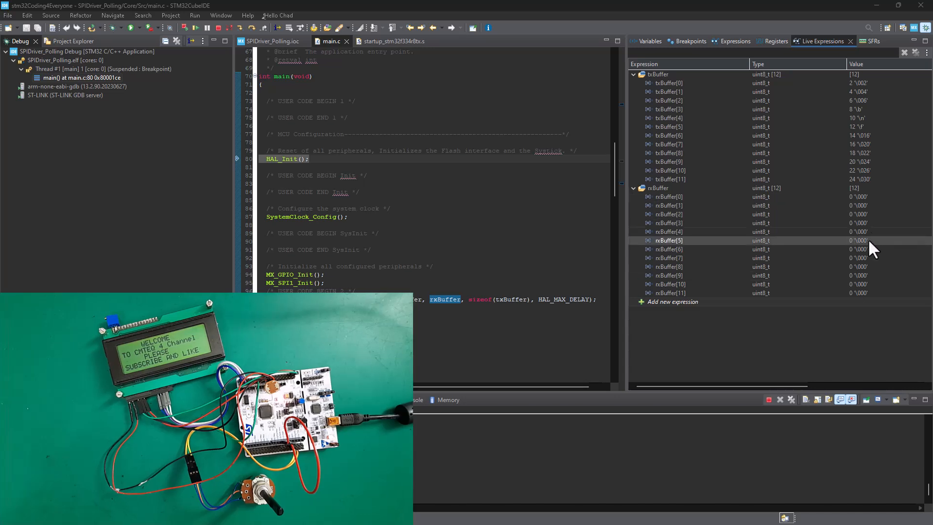
# Resume execution so rxBuffer fills with 2–14, then 0, then 2–8.
pyautogui.click(669, 197)
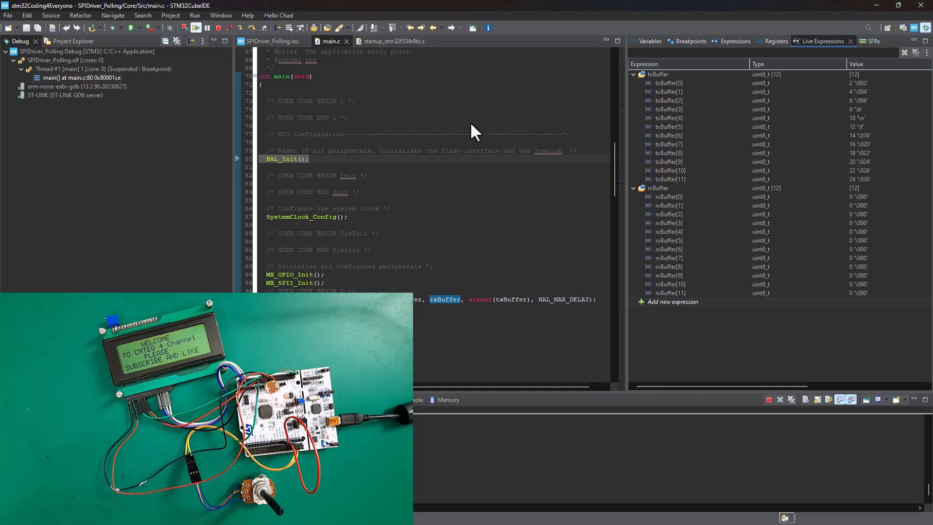
pyautogui.moveTo(640, 152)
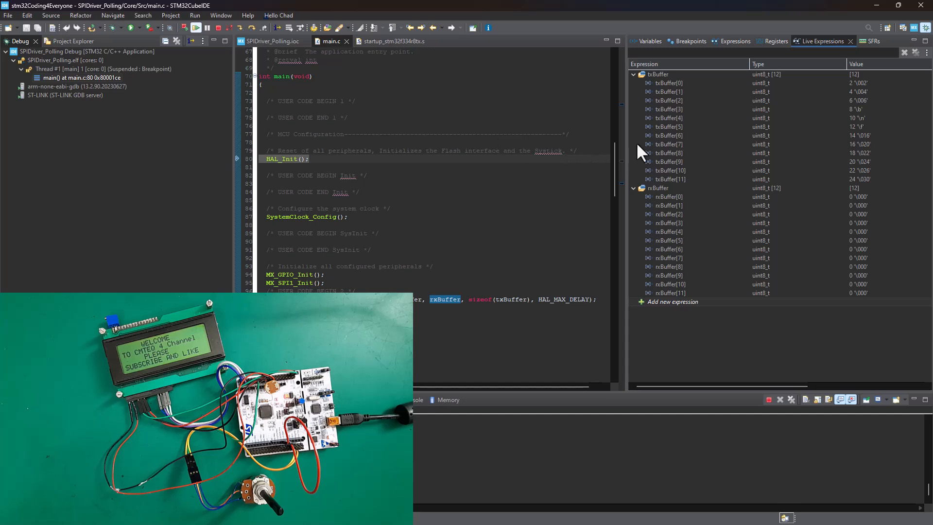
pyautogui.moveTo(821, 271)
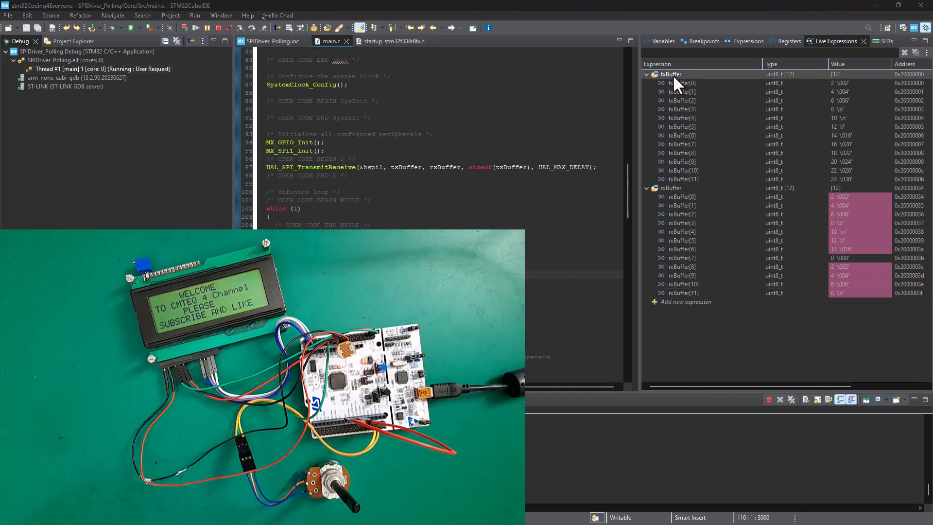
pyautogui.click(681, 82)
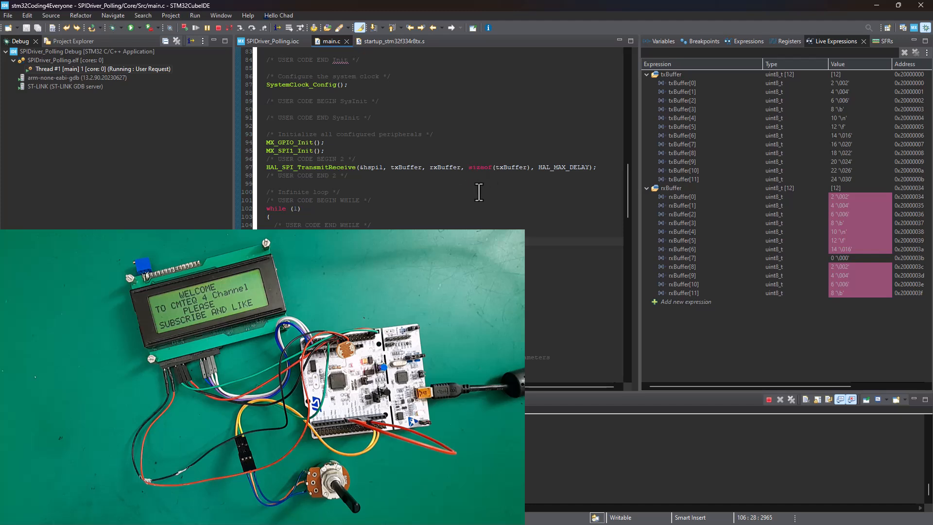
pyautogui.moveTo(491, 199)
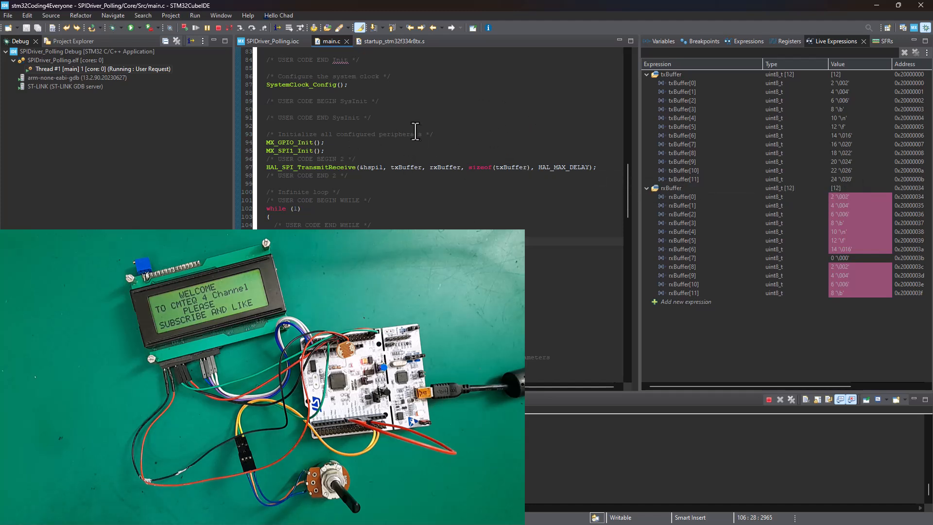
pyautogui.moveTo(656, 164)
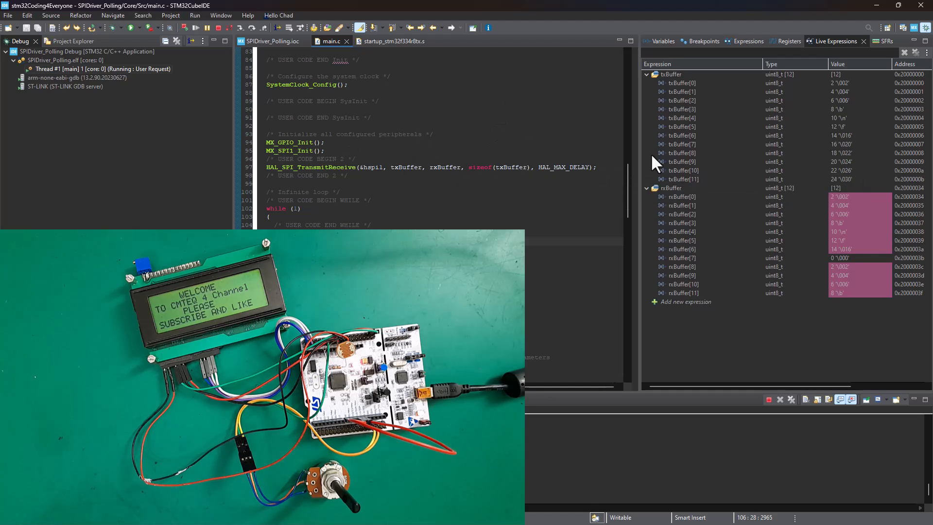
pyautogui.moveTo(540, 132)
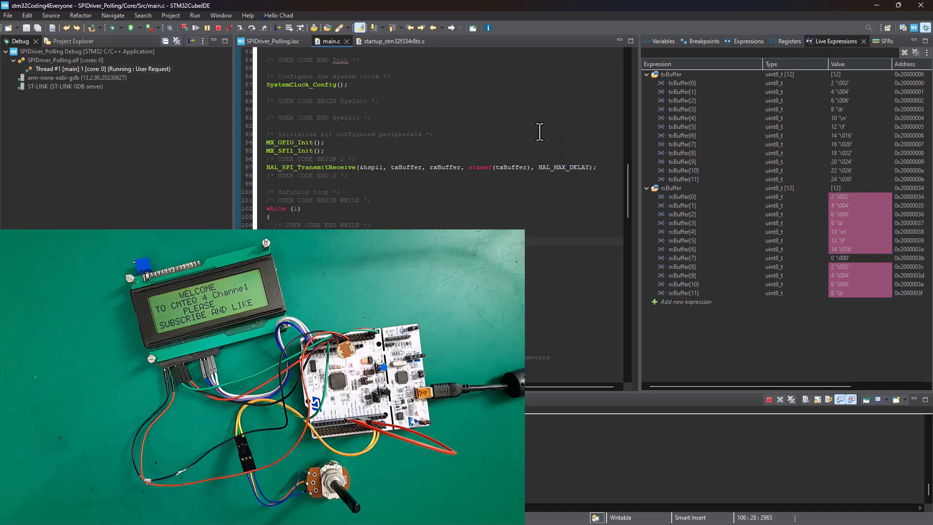
pyautogui.moveTo(463, 121)
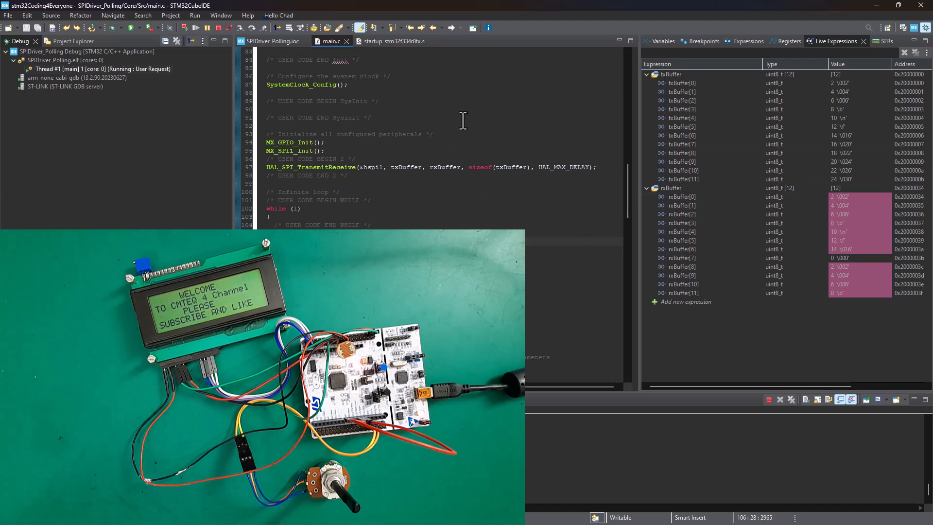
pyautogui.moveTo(507, 142)
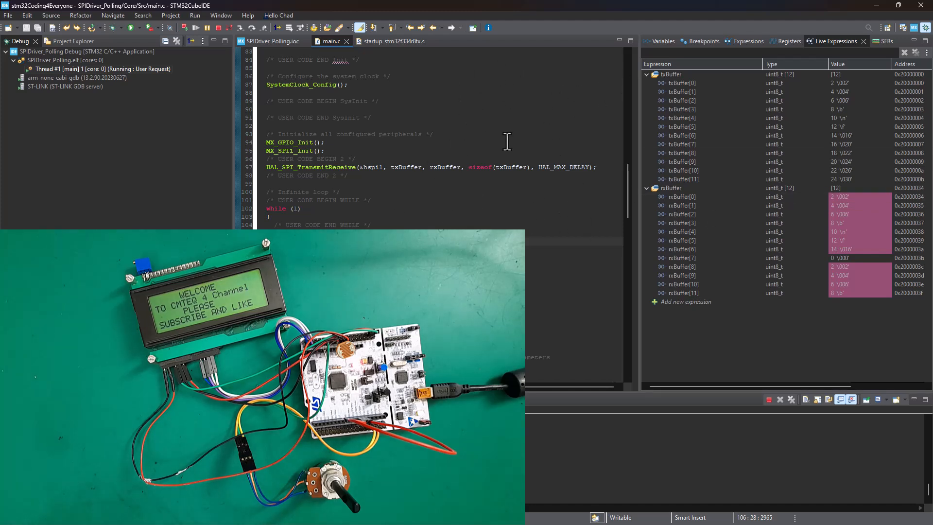